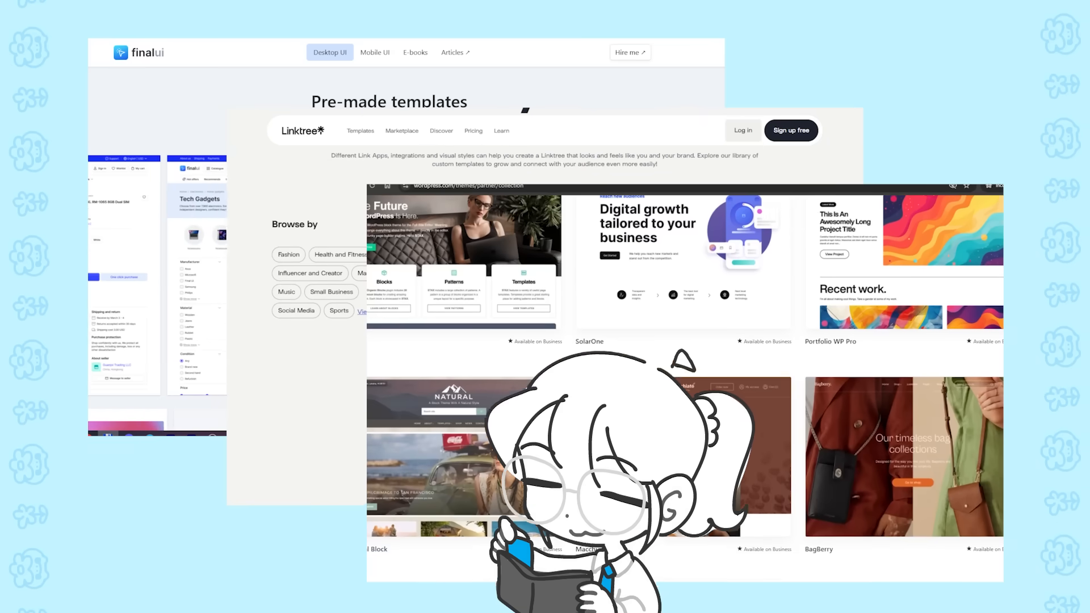
Step: Scroll down the archived old homepage to its Enter link and greeting
{"action": "scroll", "scroll_direction": "down", "scroll_amount": 3}
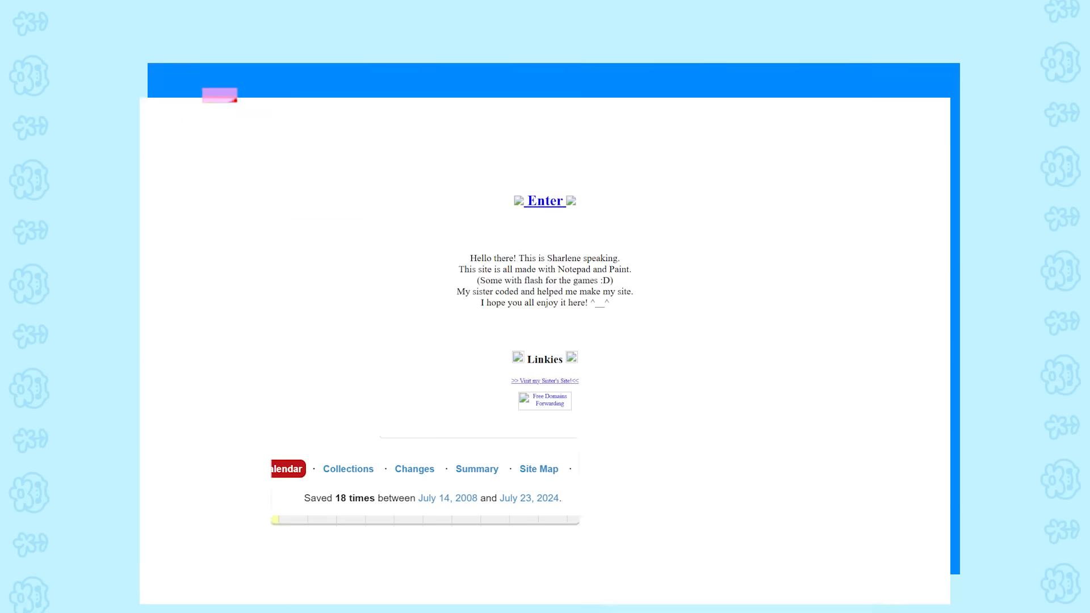
Step: Leave the Wayback snapshot for the current sharyap.com home window
{"action": "left_click", "coordinate": [543, 200]}
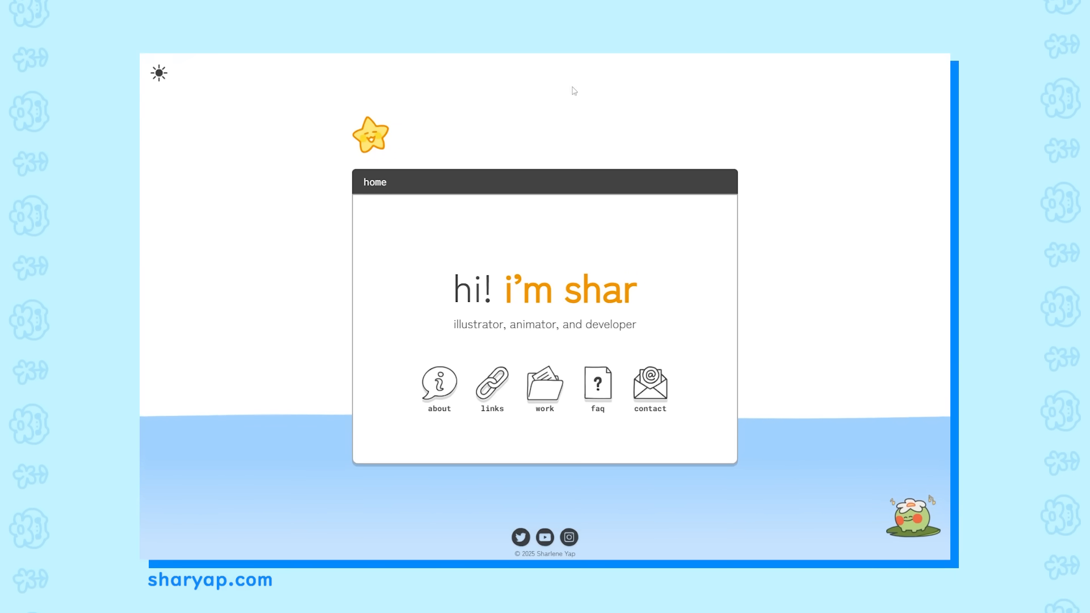
Step: Toggle the site's dark theme, then bring up the faq window
{"action": "left_click", "coordinate": [159, 72]}
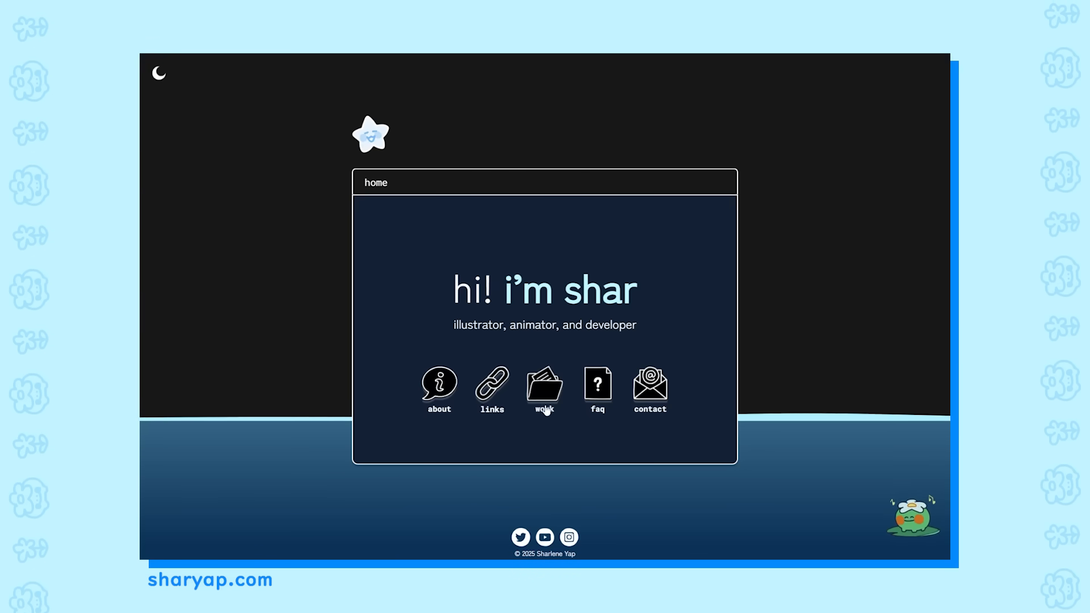
{"action": "left_click", "coordinate": [438, 382]}
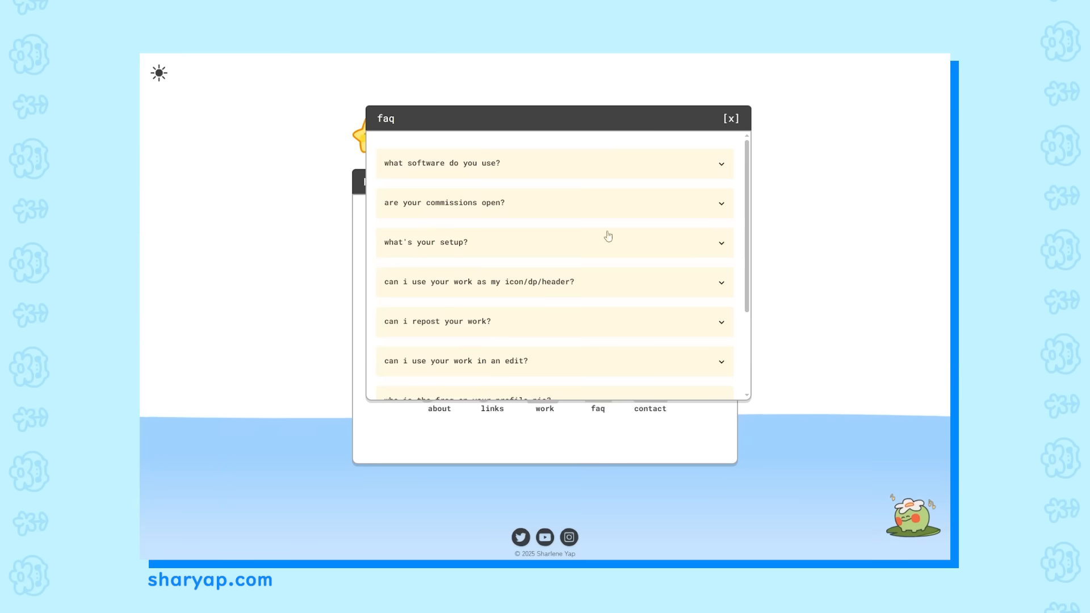
Step: Close the faq window and browse the contact and links windows before the Milanote board
{"action": "left_click", "coordinate": [442, 162]}
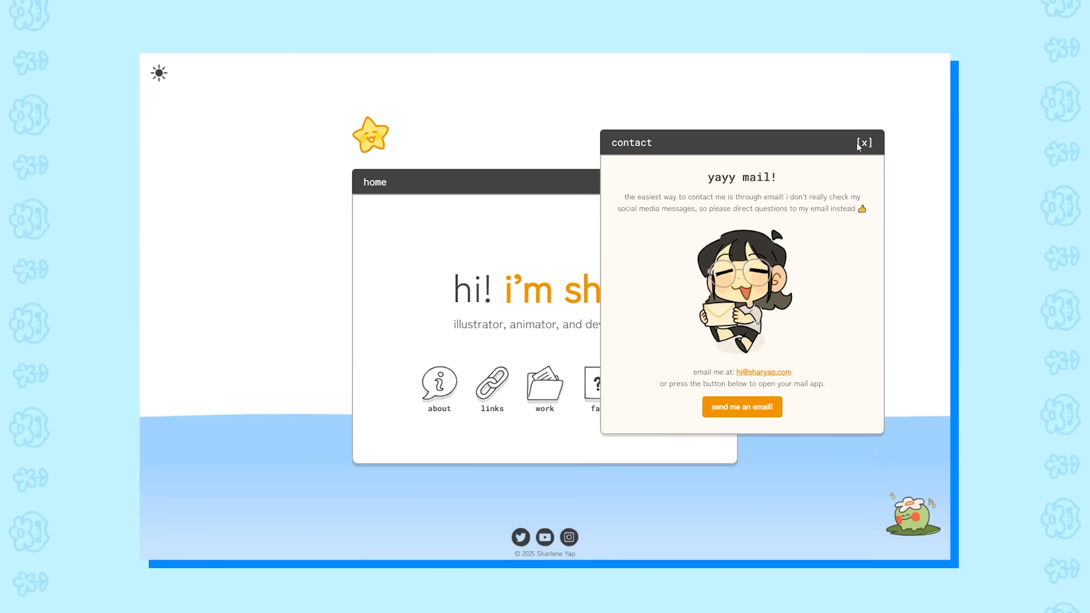
{"action": "left_click", "coordinate": [492, 386]}
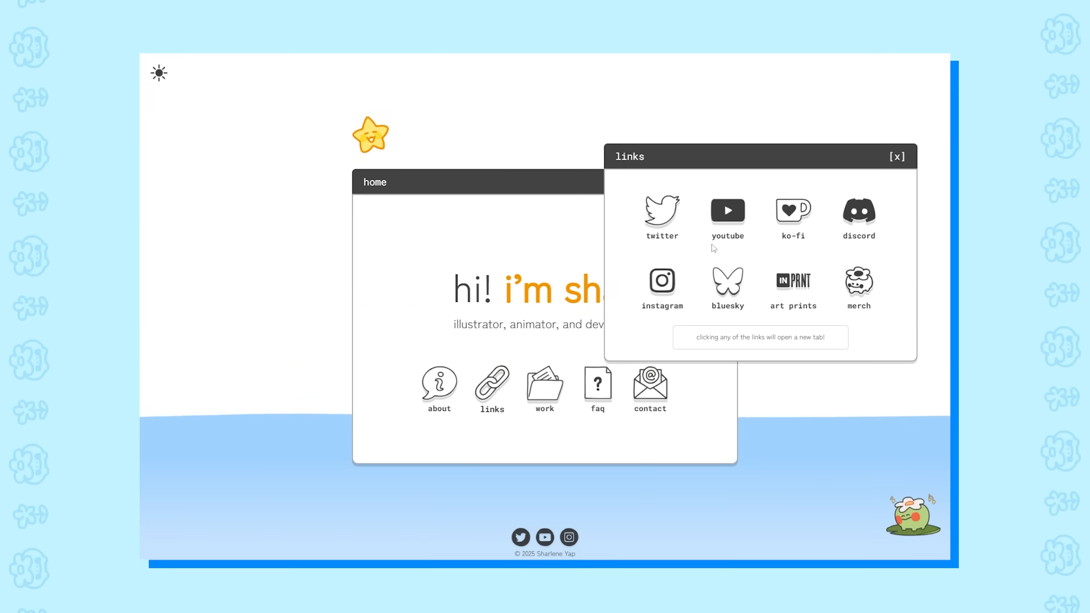
{"action": "left_click", "coordinate": [438, 383]}
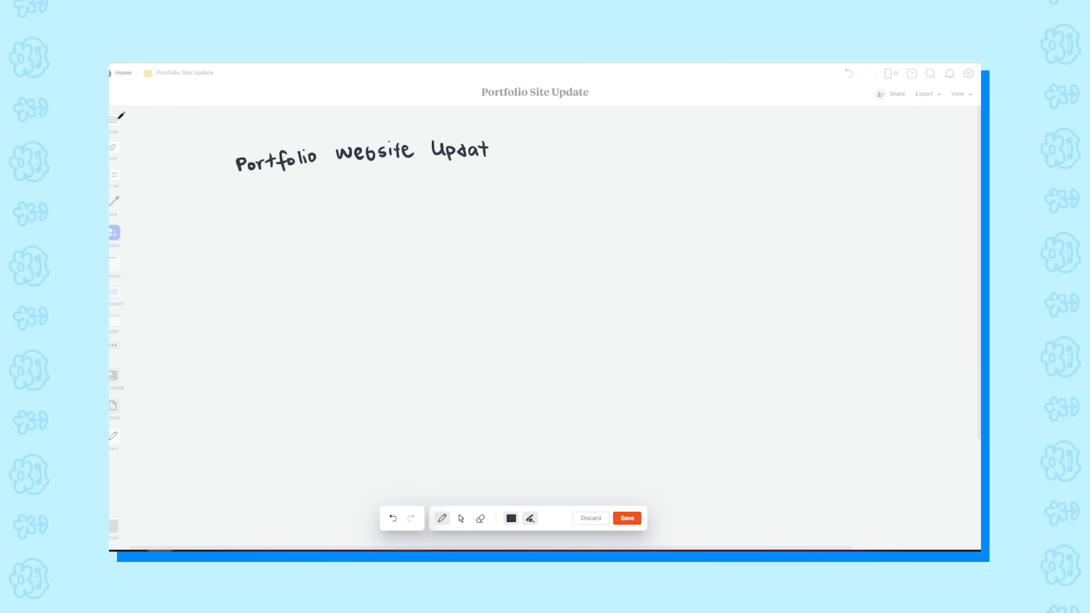
Step: Open the Project Plan board from Milanote's home
{"action": "left_click", "coordinate": [625, 518]}
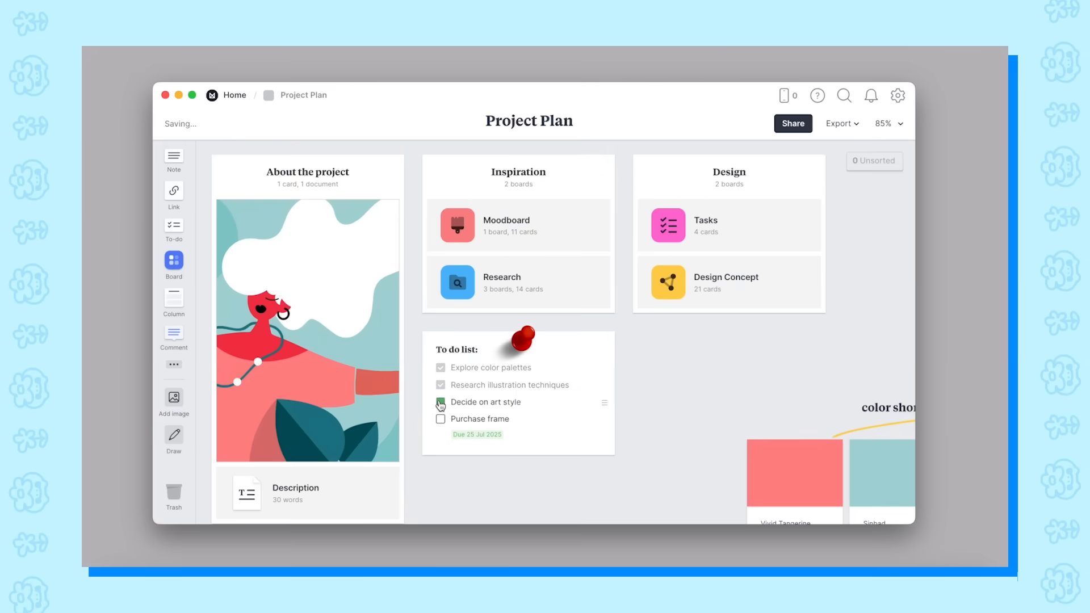
Step: Mark 'Decide on art style' done, then move on through the Storyboard to the Mind Map board
{"action": "left_click", "coordinate": [456, 225]}
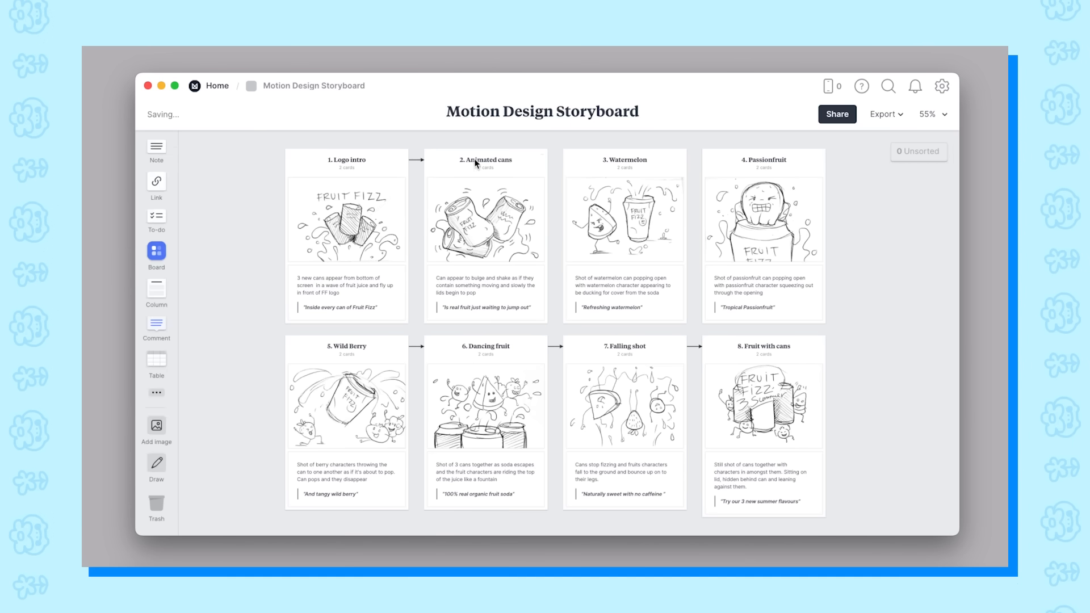
{"action": "left_click", "coordinate": [623, 236]}
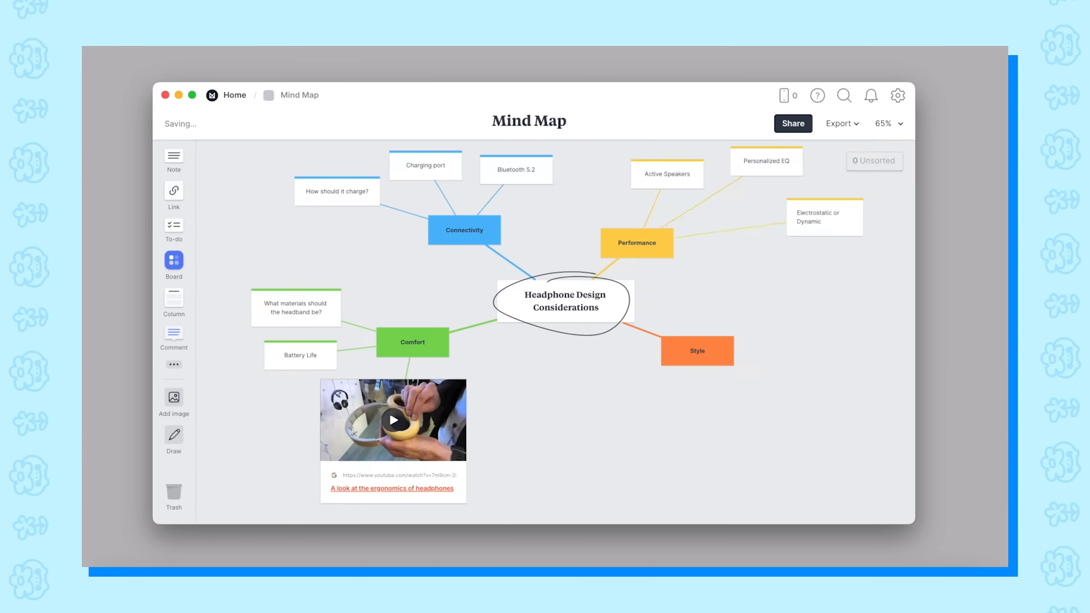
Step: Switch to the Personal Site Figma file showing the landing page mockup
{"action": "left_click", "coordinate": [884, 123]}
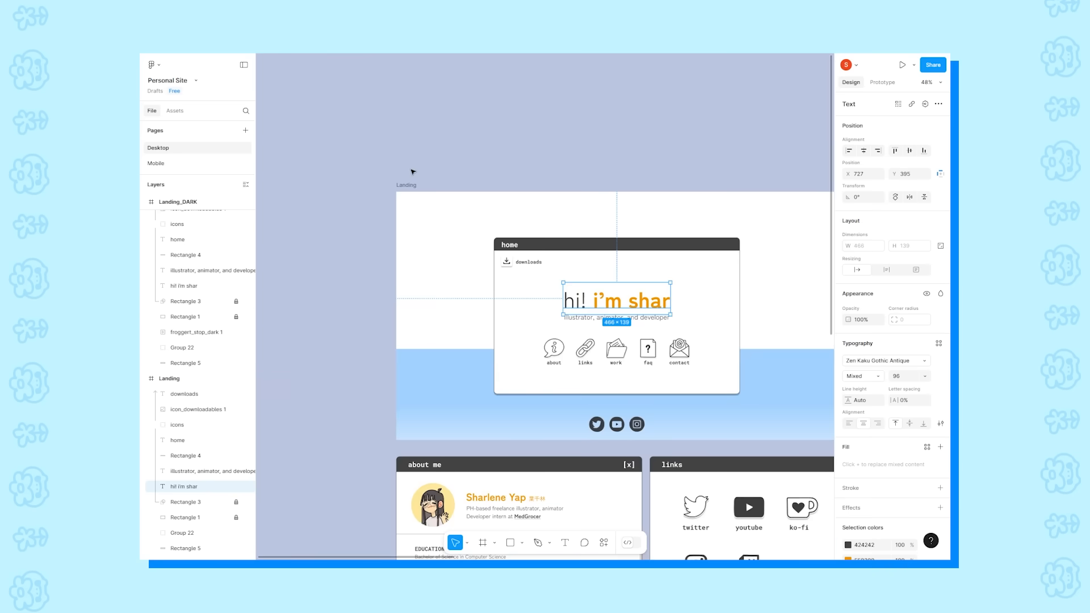
Step: Replace the 'hi! i'm shar' heading text with 'what's up my g'
{"action": "left_click", "coordinate": [156, 162]}
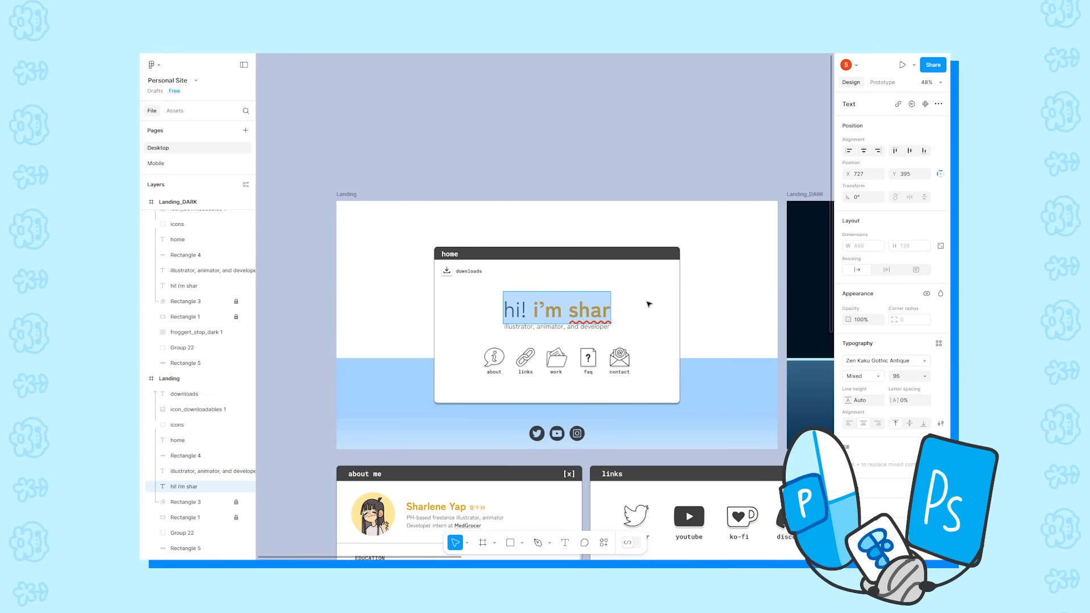
{"action": "type", "text": "what's up my g"}
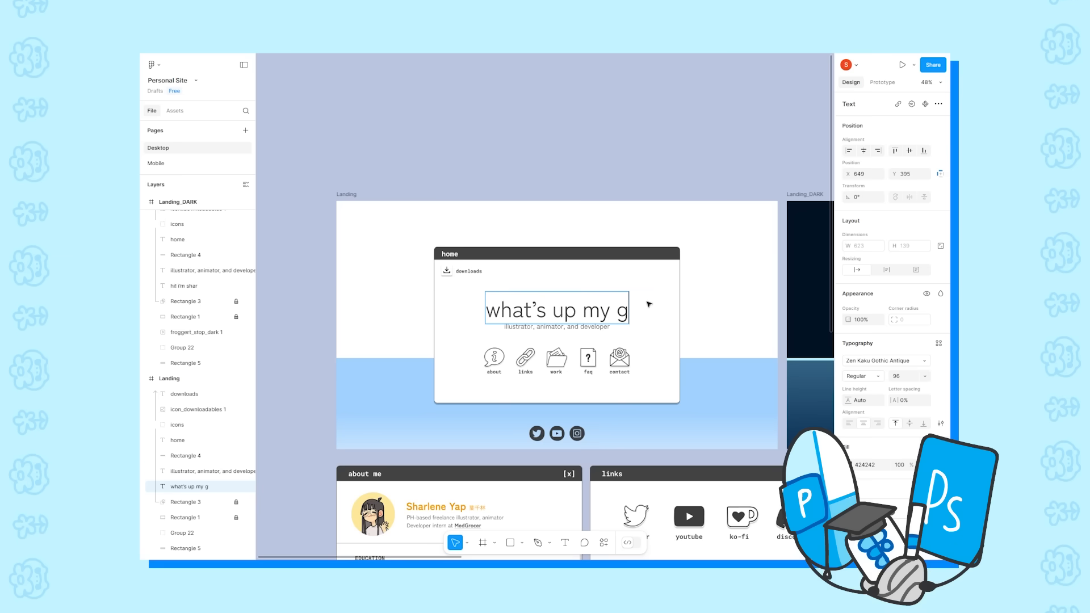
{"action": "left_click", "coordinate": [156, 164]}
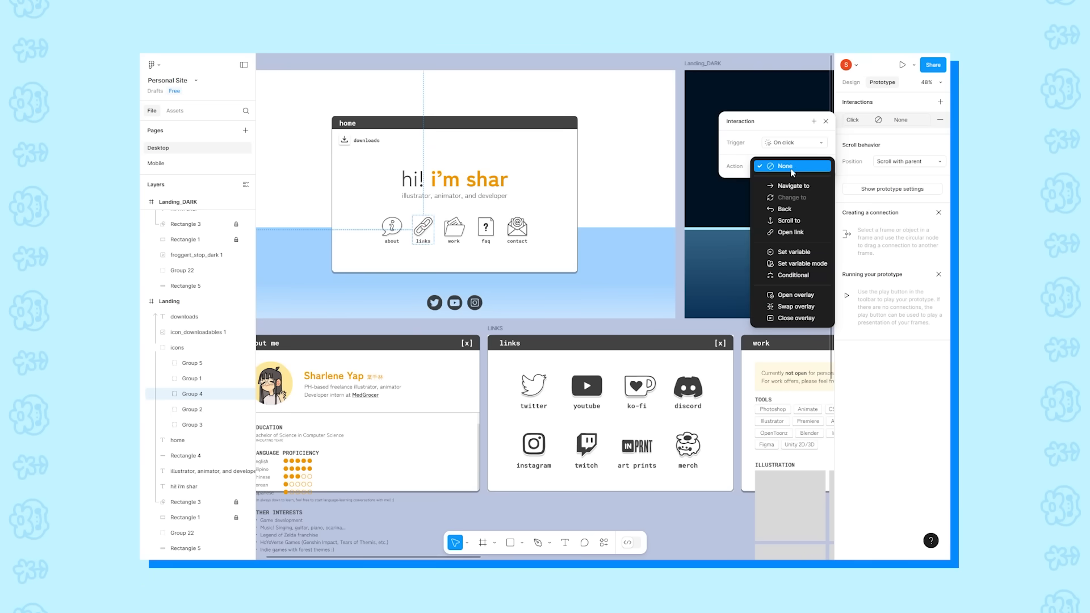
Step: Add an On click interaction to the links icon and present the home prototype
{"action": "left_click", "coordinate": [902, 64]}
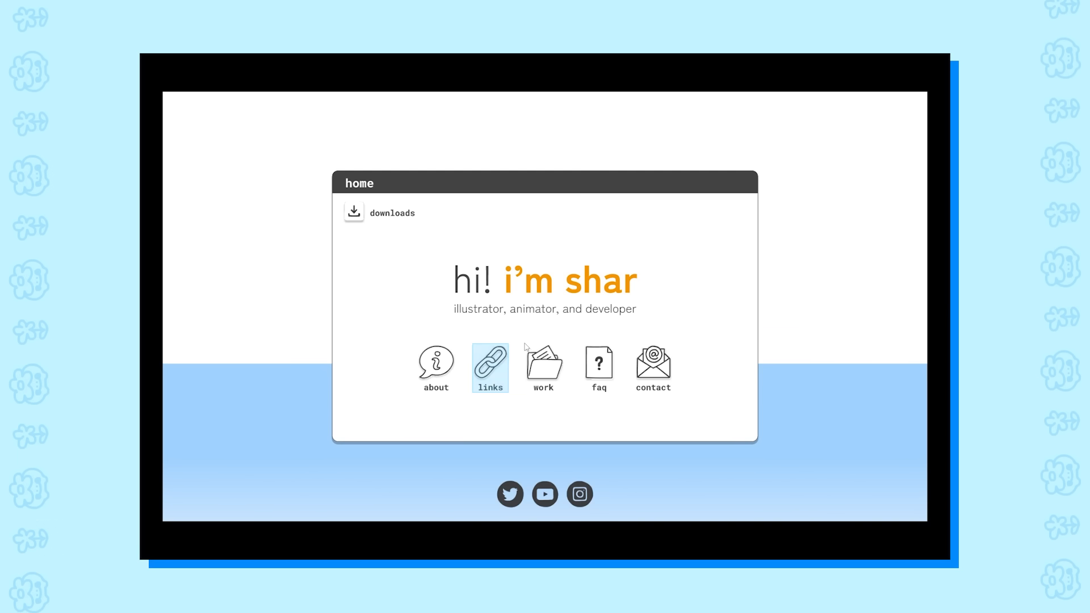
{"action": "left_click", "coordinate": [490, 366]}
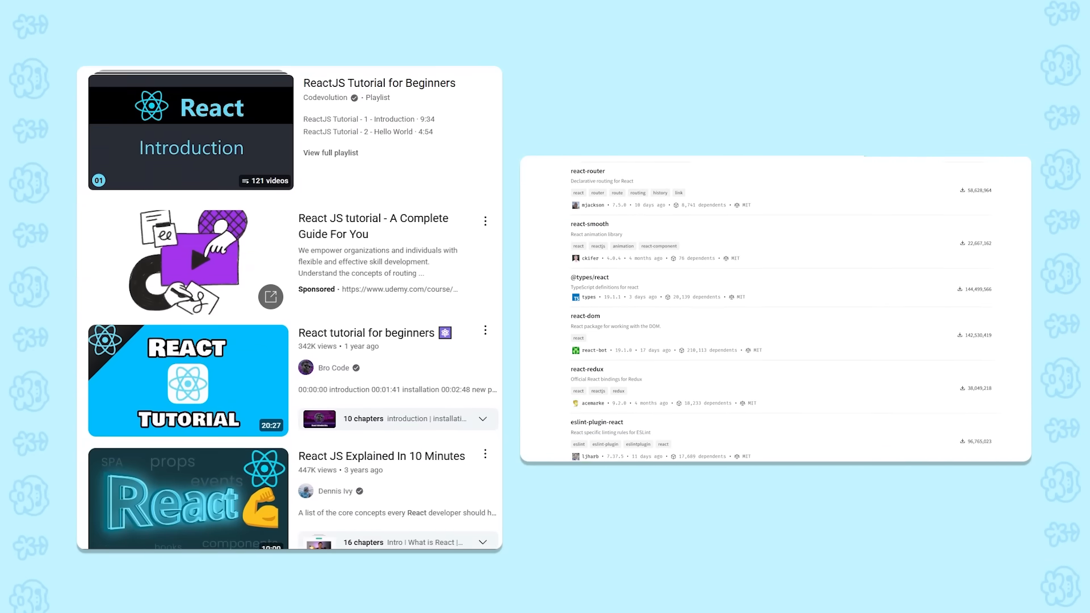
Step: Scroll through React tutorial videos and npm packages like react-router and react-redux
{"action": "scroll", "scroll_direction": "down", "scroll_amount": 3}
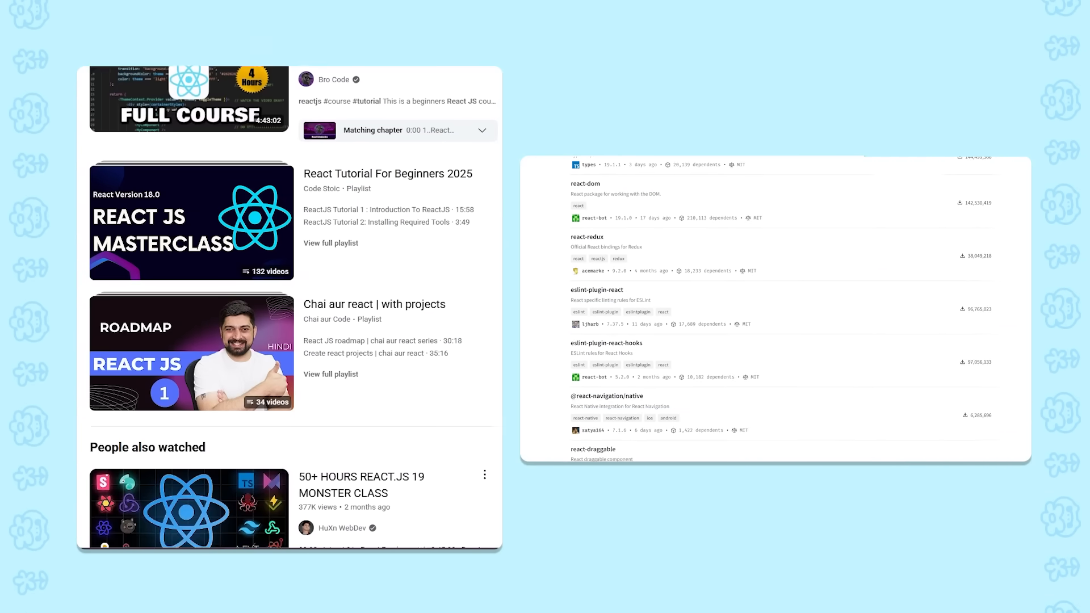
{"action": "scroll", "scroll_direction": "down", "scroll_amount": 3}
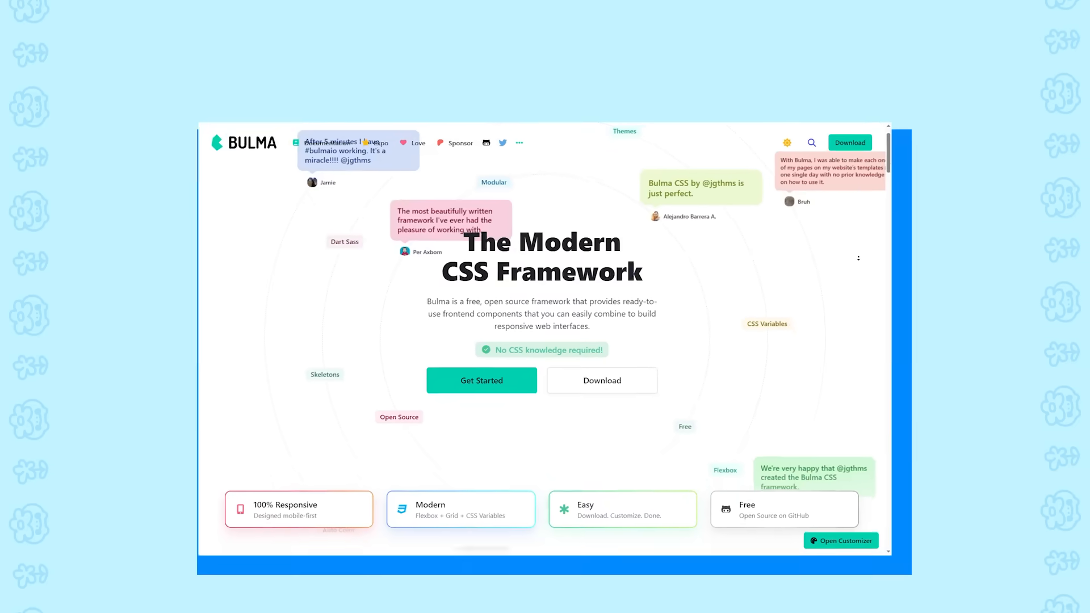
Step: Scroll past Bulma's dark mode and sponsor sections and down Tailwind's homepage to 'Built for the modern web'
{"action": "scroll", "scroll_direction": "down", "scroll_amount": 3}
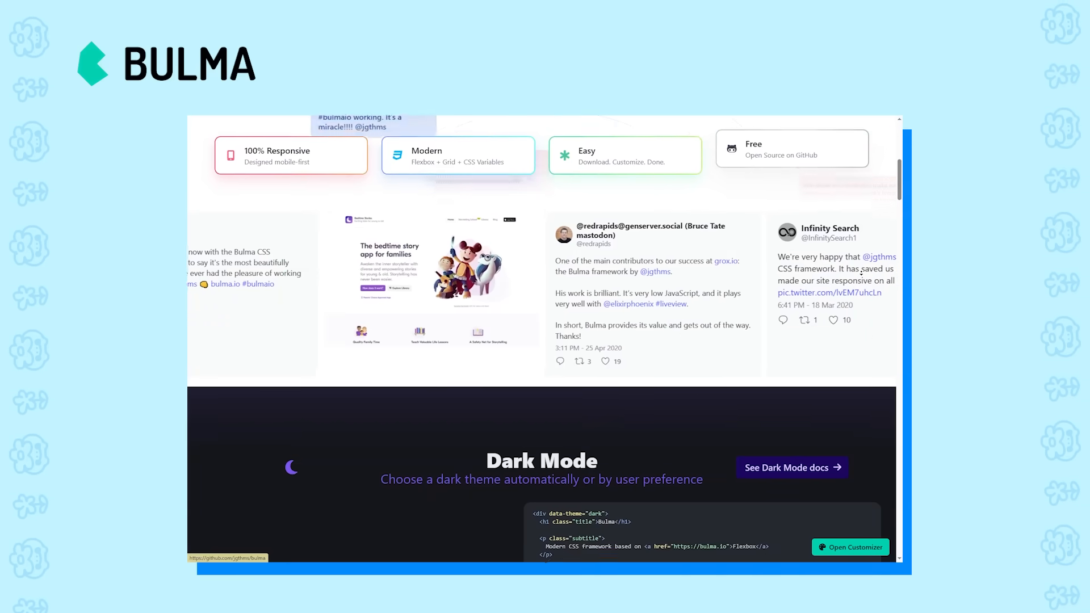
{"action": "scroll", "scroll_direction": "down", "scroll_amount": 3}
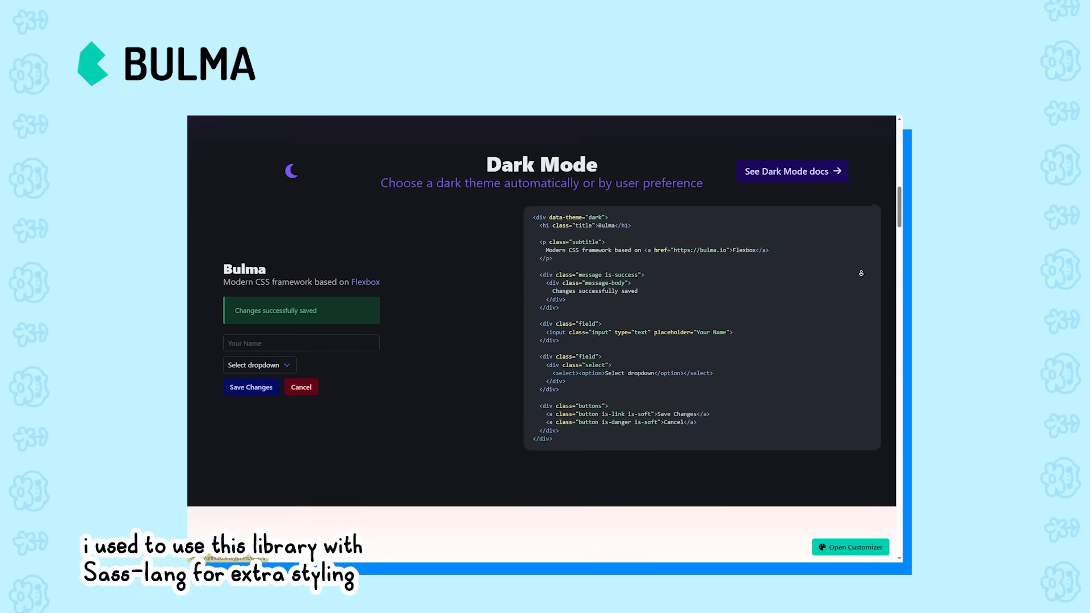
{"action": "scroll", "scroll_direction": "down", "scroll_amount": 3}
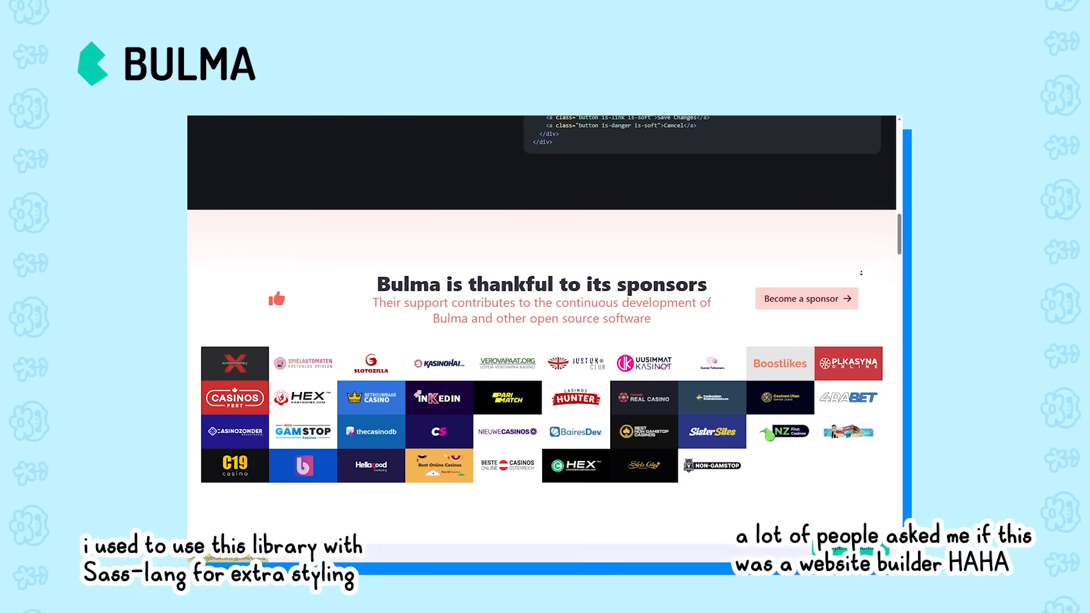
{"action": "scroll", "scroll_direction": "down", "scroll_amount": 3}
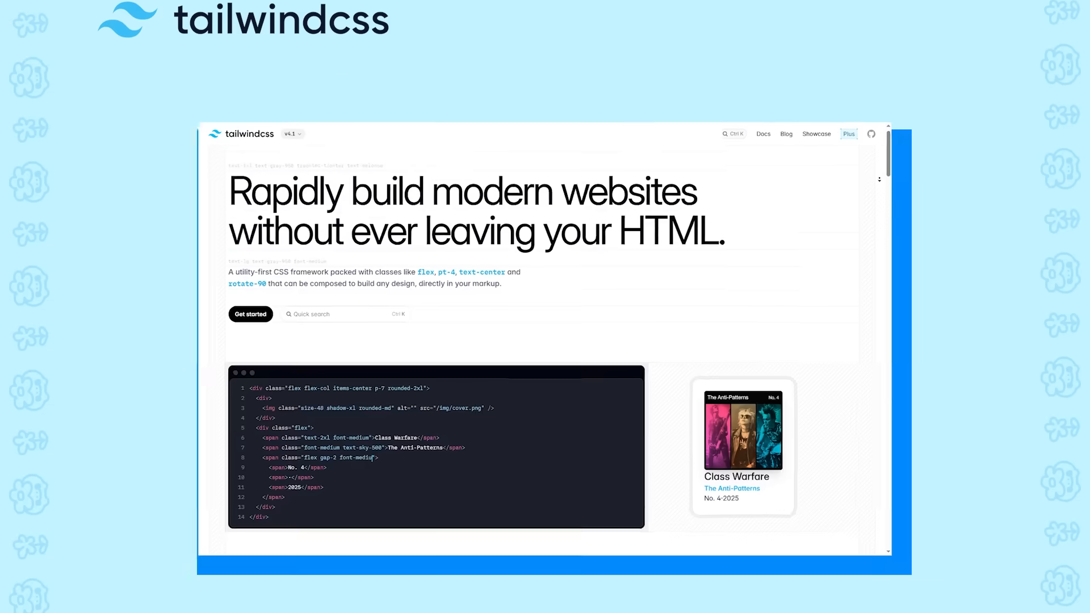
{"action": "scroll", "scroll_direction": "down", "scroll_amount": 3}
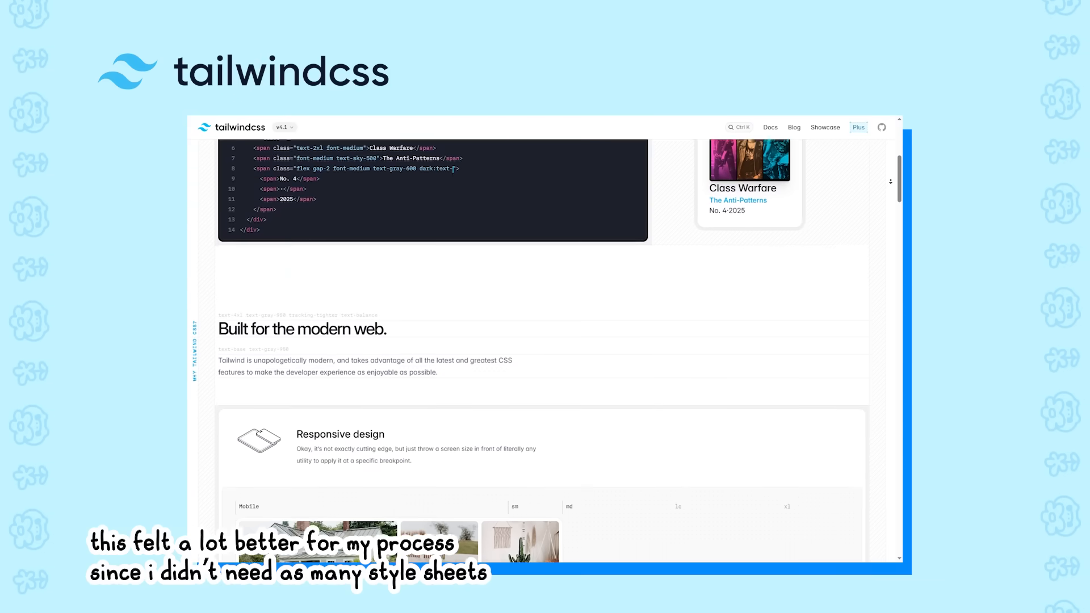
{"action": "scroll", "scroll_direction": "down", "scroll_amount": 3}
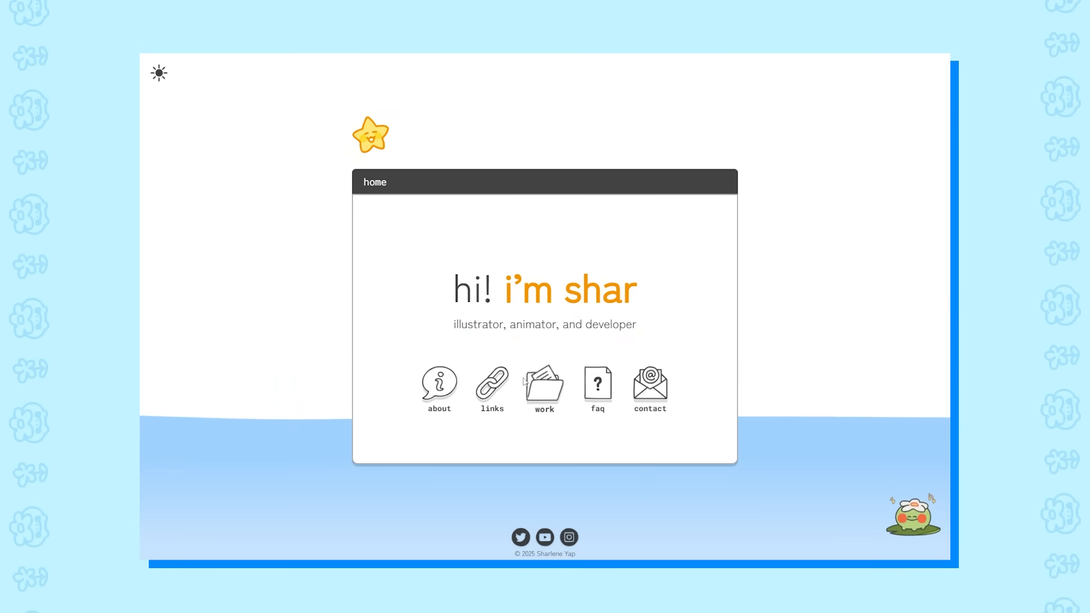
Step: Open the social links, about and downloadables windows over the home window
{"action": "left_click", "coordinate": [491, 382]}
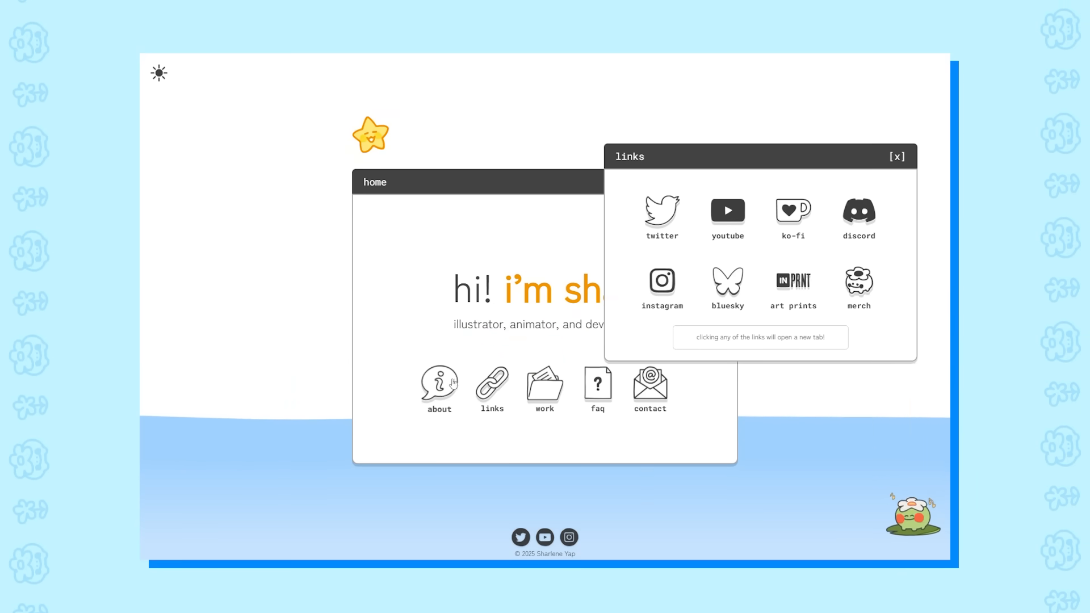
{"action": "left_click", "coordinate": [438, 382]}
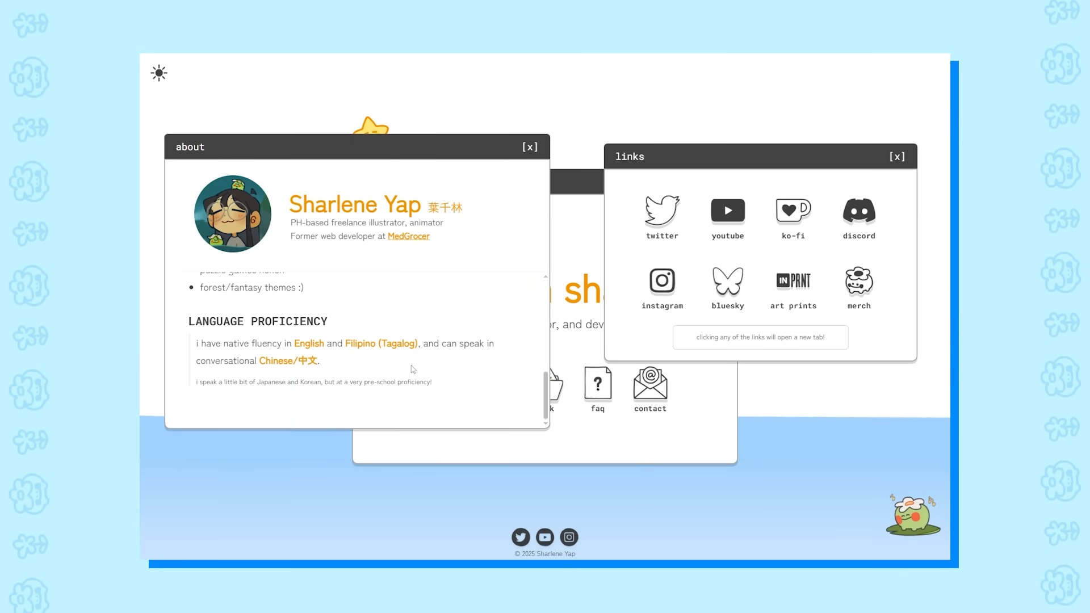
{"action": "left_click", "coordinate": [530, 146]}
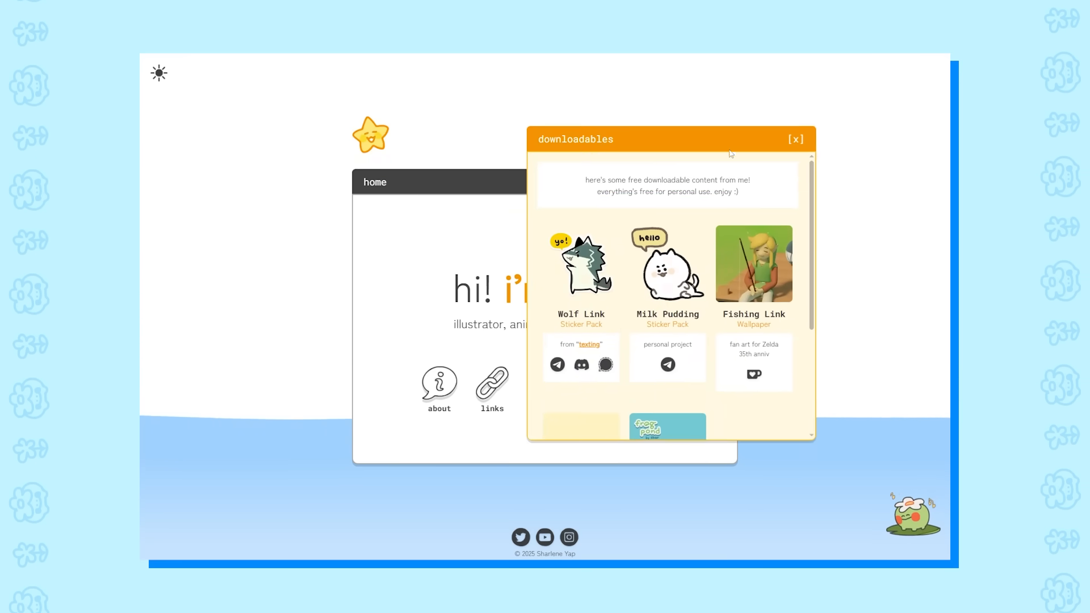
{"action": "mouse_move", "coordinate": [738, 315]}
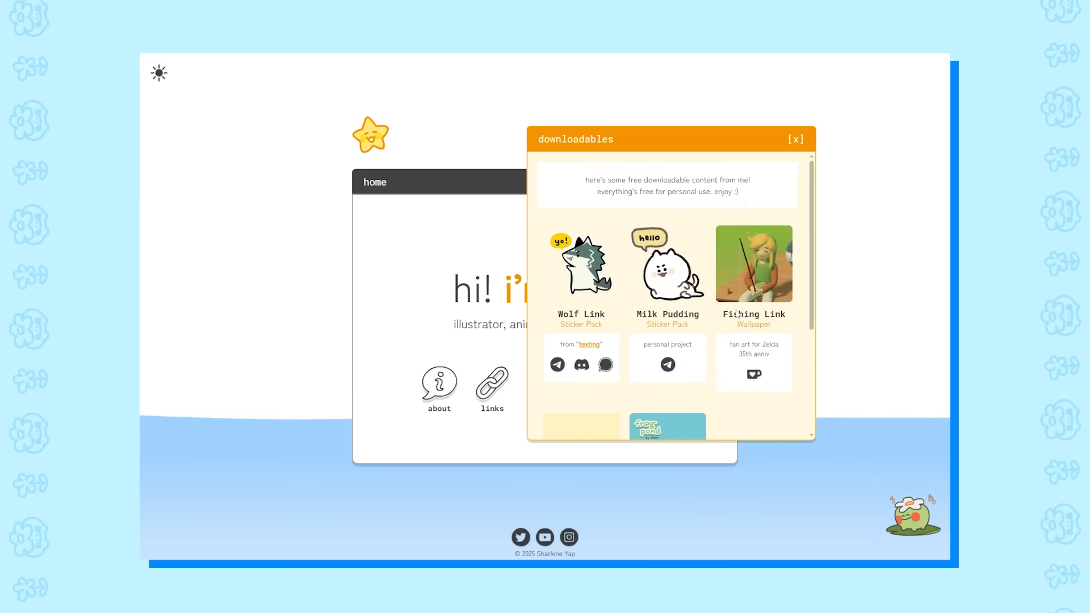
{"action": "left_click", "coordinate": [795, 139]}
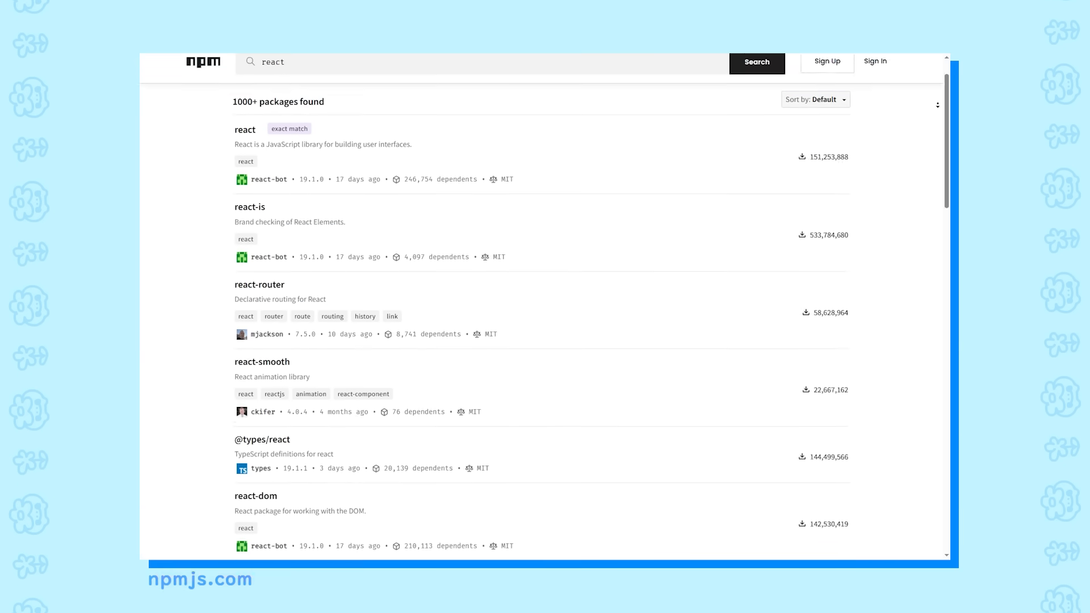
Step: Scroll down npm's react results to react-redux and eslint-plugin-react
{"action": "scroll", "scroll_direction": "down", "scroll_amount": 3}
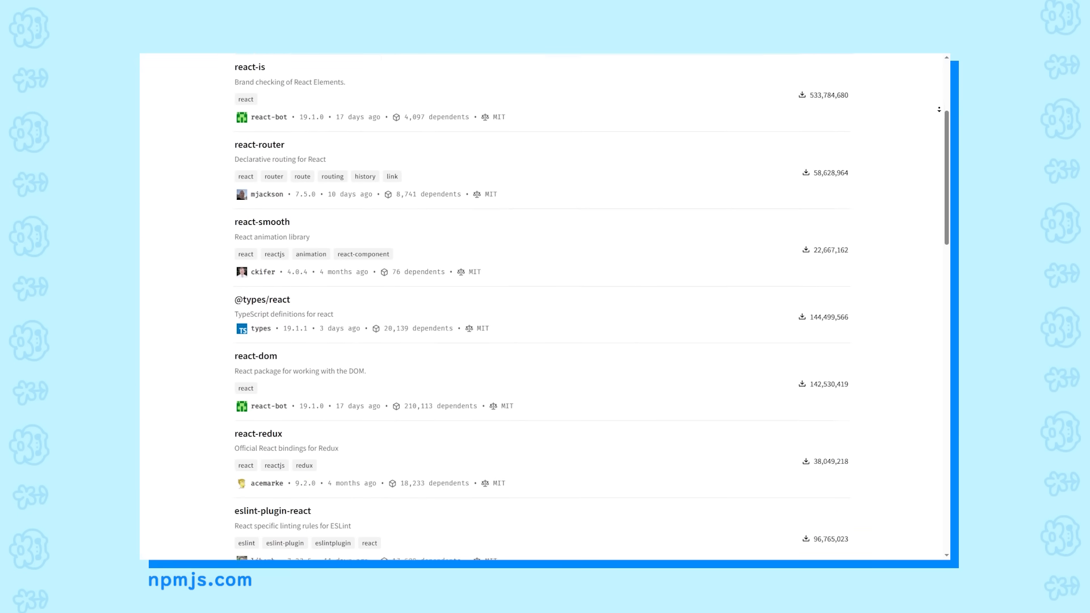
{"action": "scroll", "scroll_direction": "down", "scroll_amount": 3}
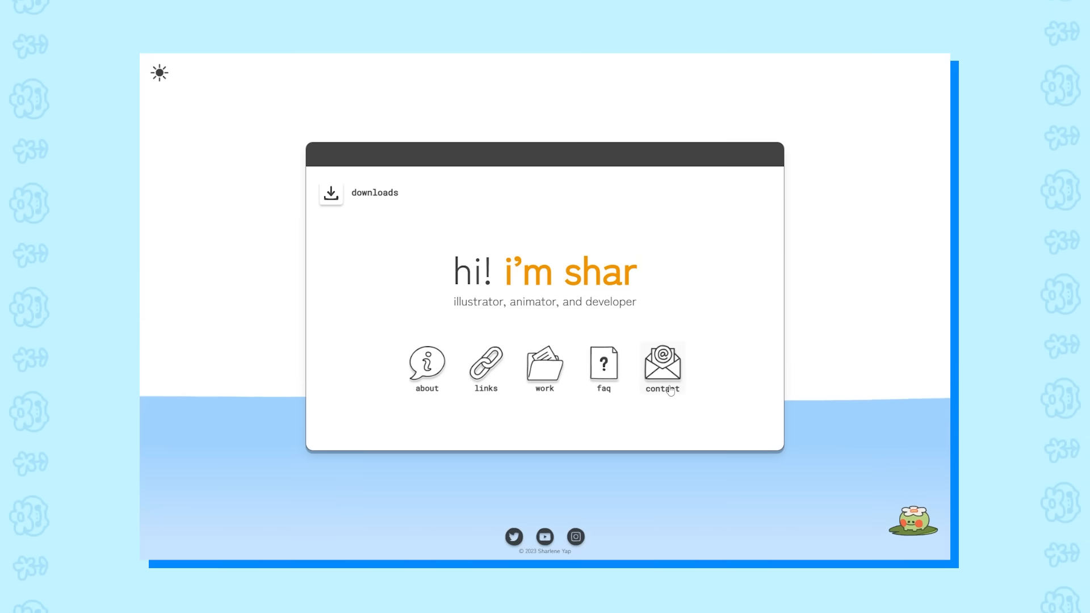
{"action": "left_click", "coordinate": [661, 363]}
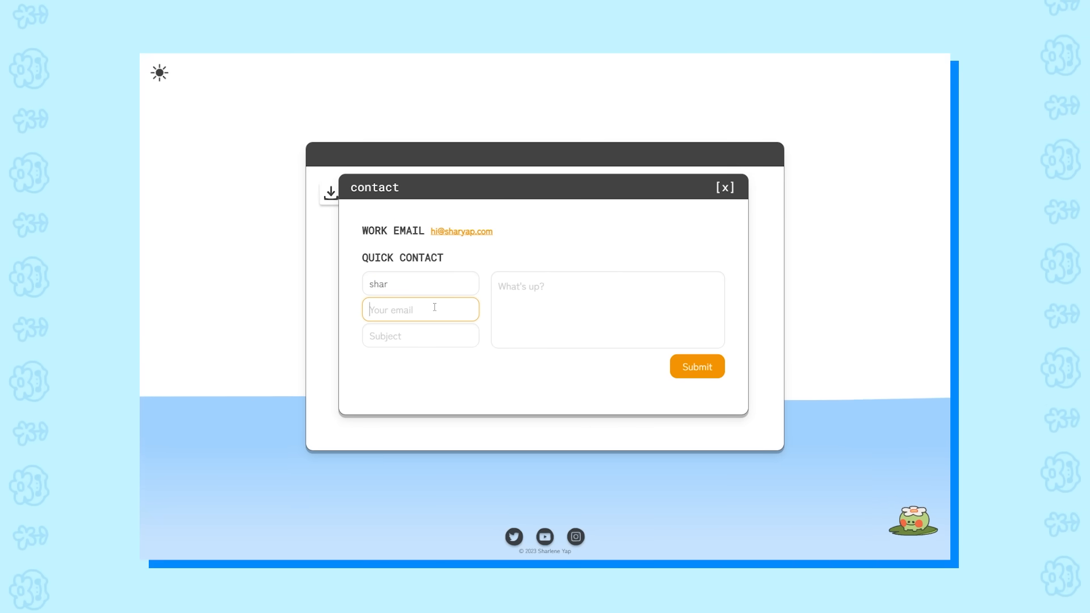
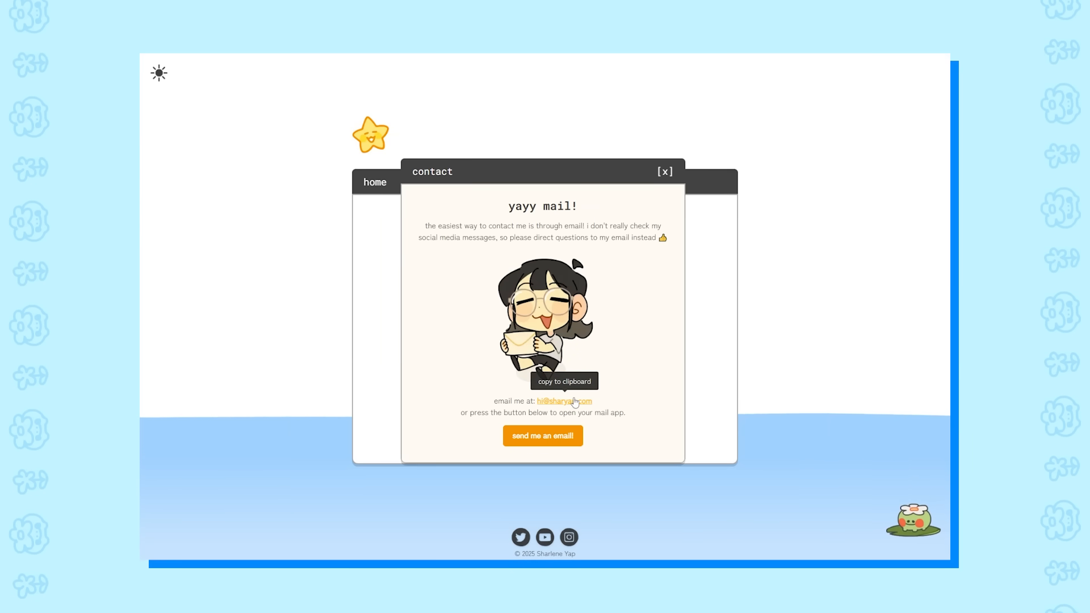
{"action": "left_click", "coordinate": [159, 73]}
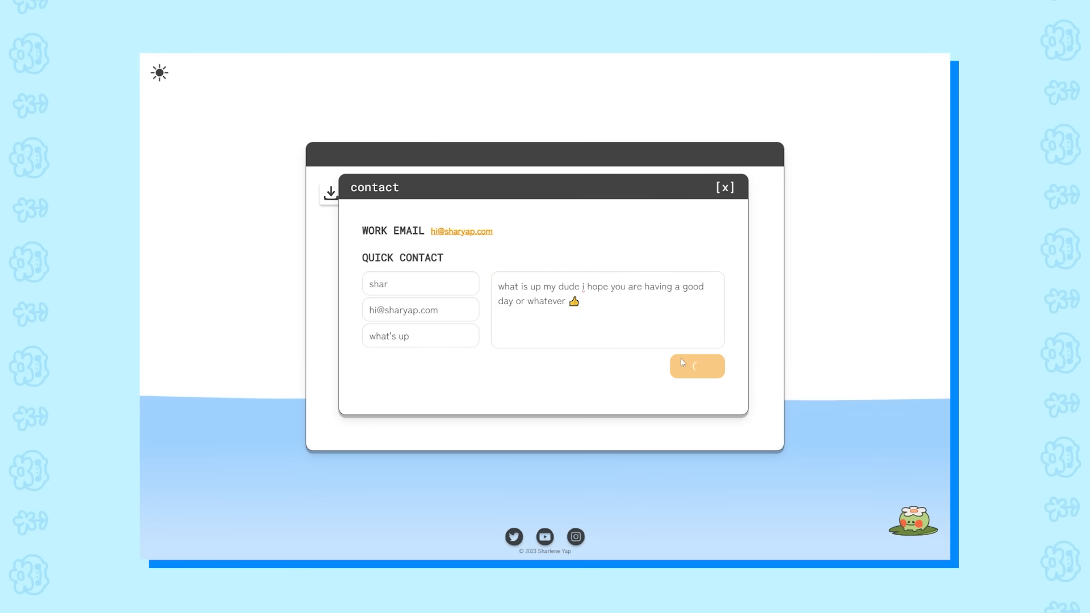
{"action": "left_click", "coordinate": [695, 366]}
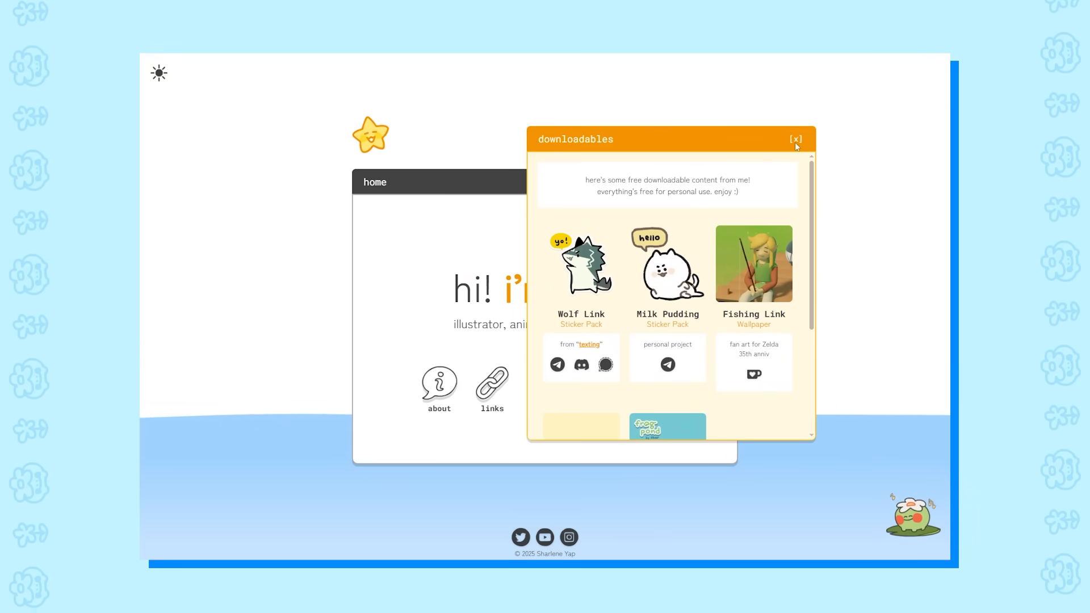
Step: Close the downloadables window and move on to the fun stuff section
{"action": "left_click", "coordinate": [795, 138]}
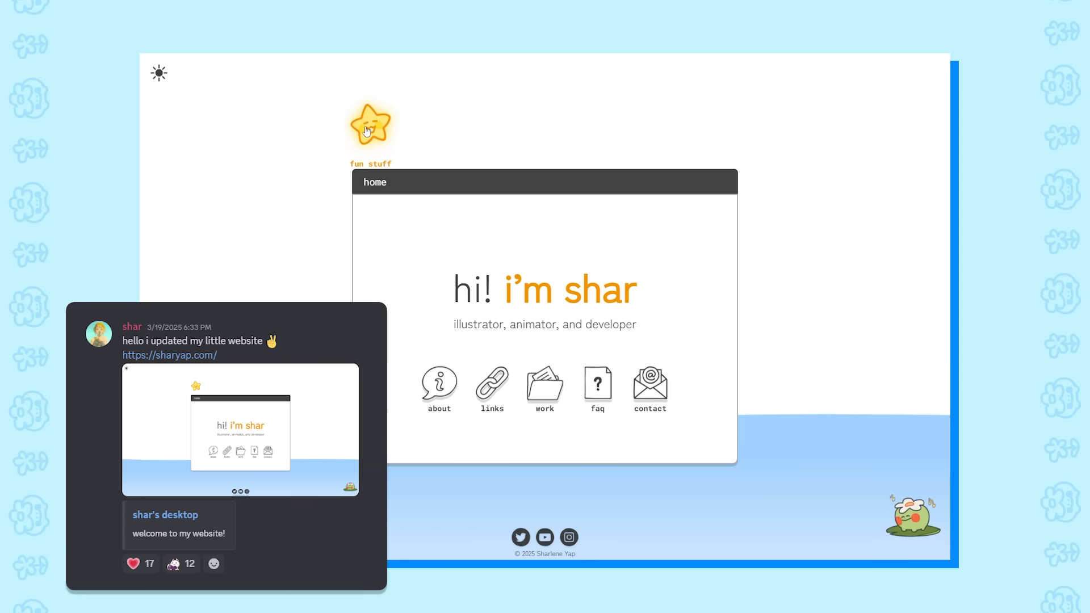
{"action": "left_click", "coordinate": [159, 73]}
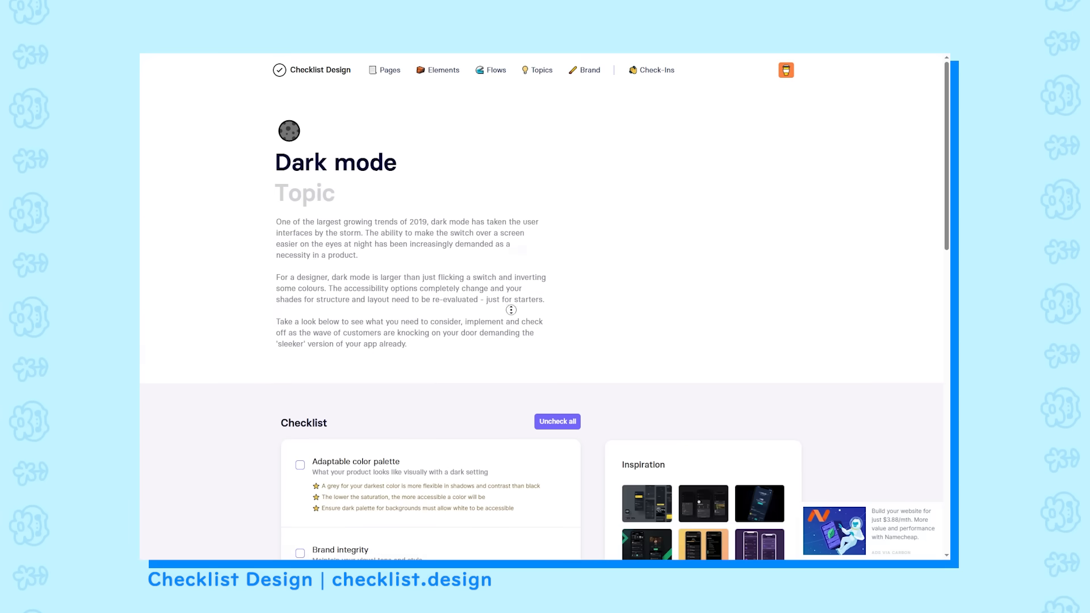
Step: Tick the dark-setting checklist items including Elevation, then head to WebAIM
{"action": "scroll", "scroll_direction": "down", "scroll_amount": 3}
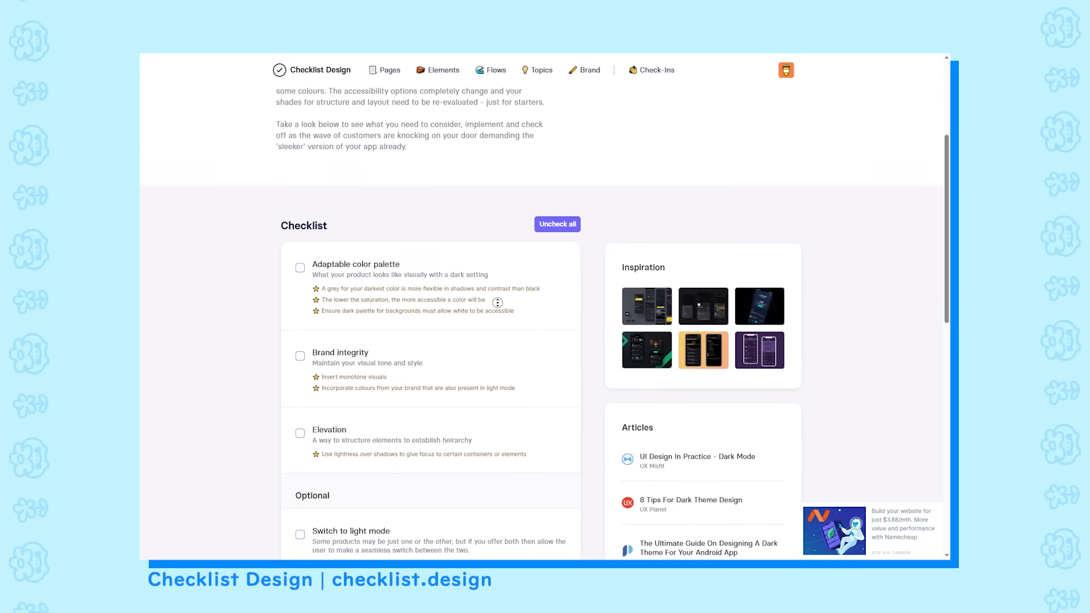
{"action": "scroll", "scroll_direction": "down", "scroll_amount": 3}
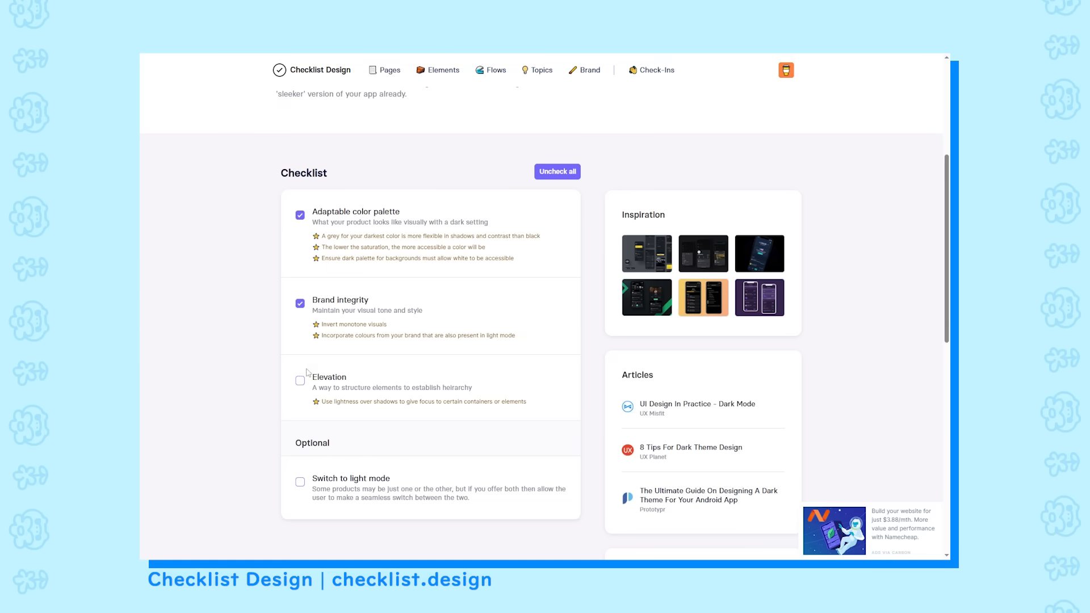
{"action": "left_click", "coordinate": [299, 482]}
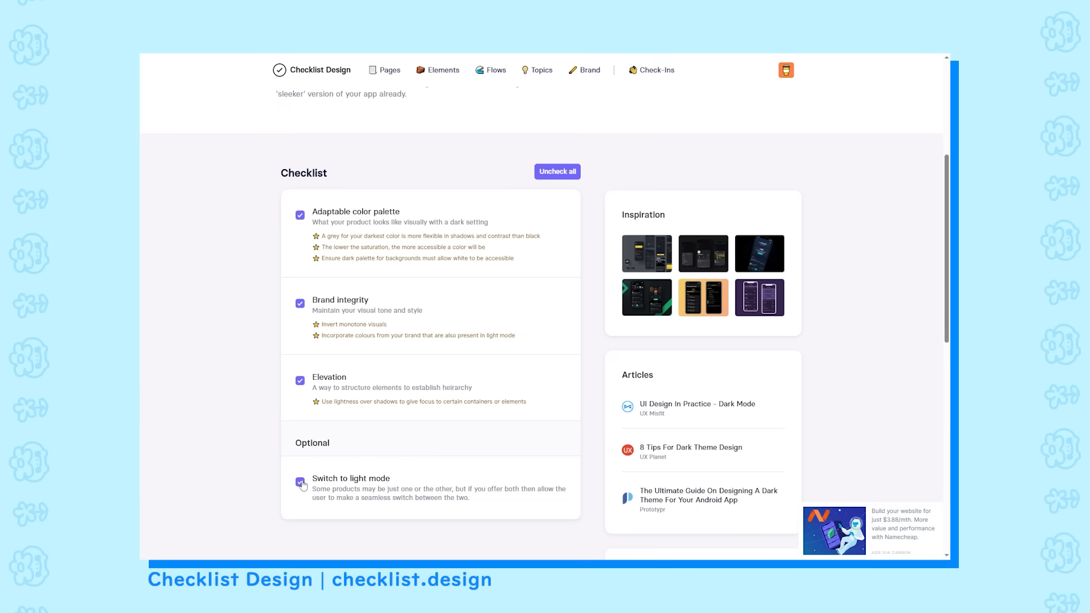
{"action": "mouse_move", "coordinate": [593, 438]}
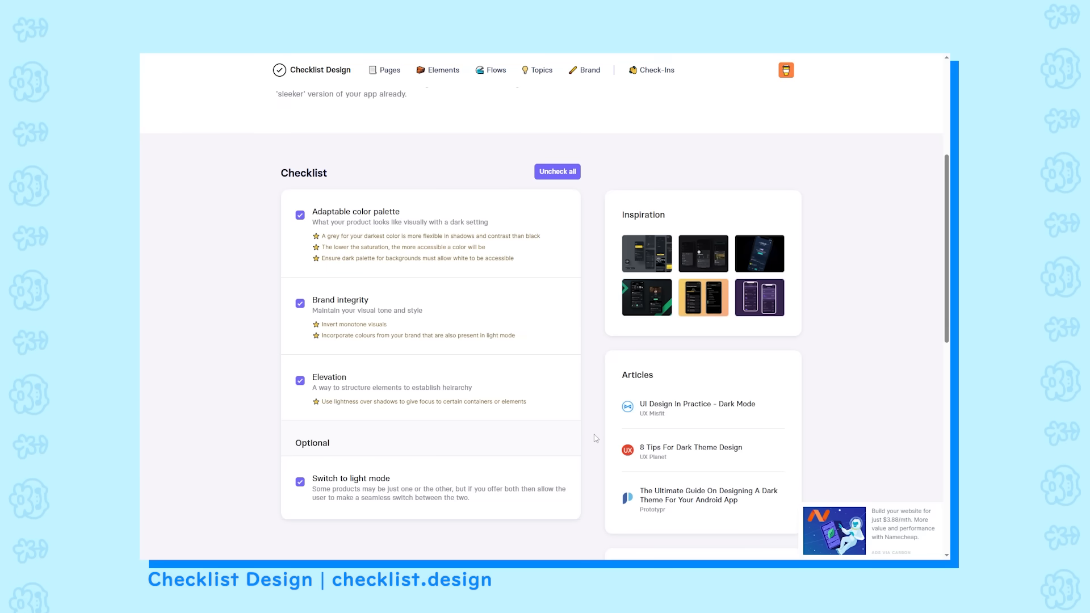
{"action": "left_click", "coordinate": [439, 69]}
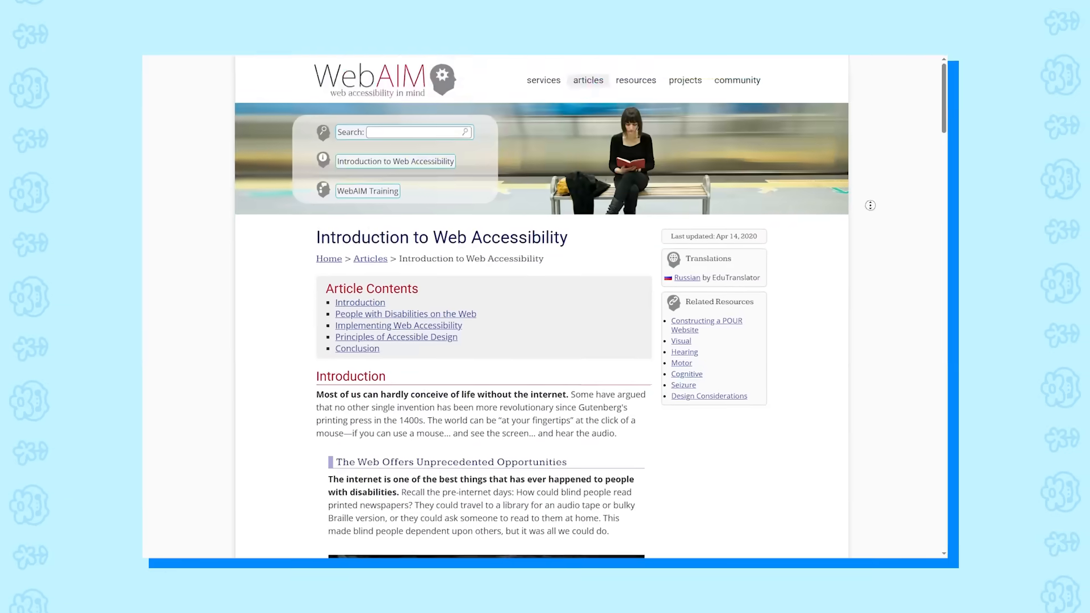
Step: Scroll through WebAIM's introduction article and the WCAG checklist to Guidelines 1.1 and 1.2
{"action": "scroll", "scroll_direction": "down", "scroll_amount": 3}
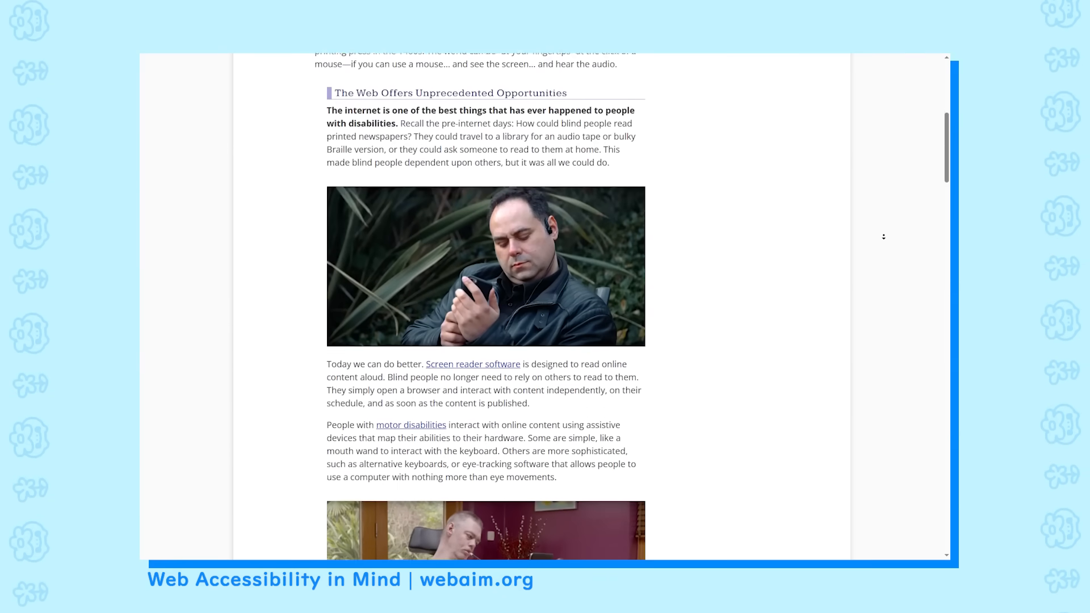
{"action": "scroll", "scroll_direction": "down", "scroll_amount": 3}
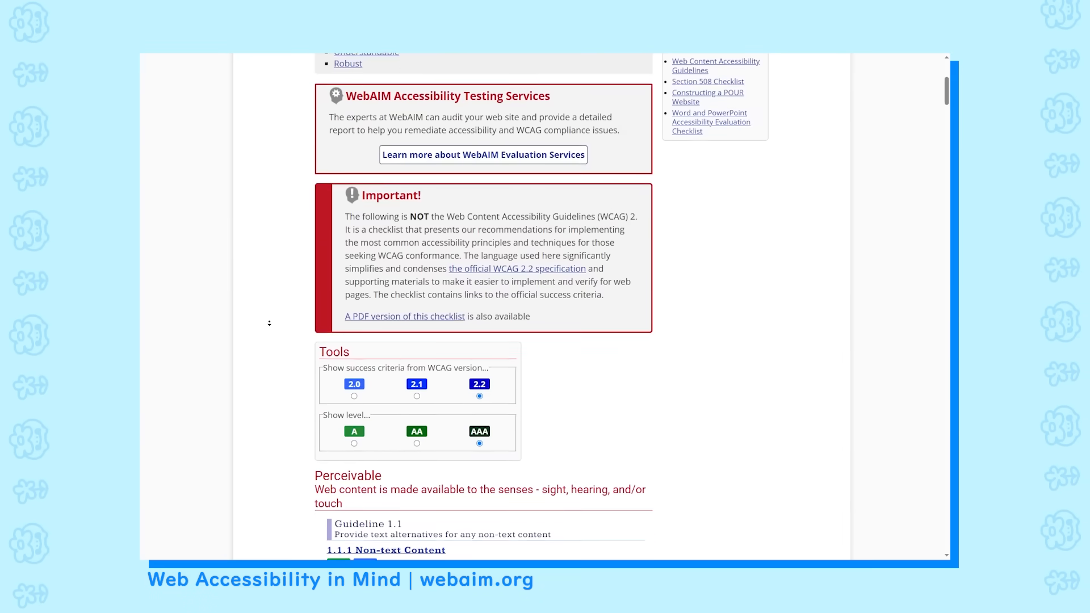
{"action": "scroll", "scroll_direction": "down", "scroll_amount": 3}
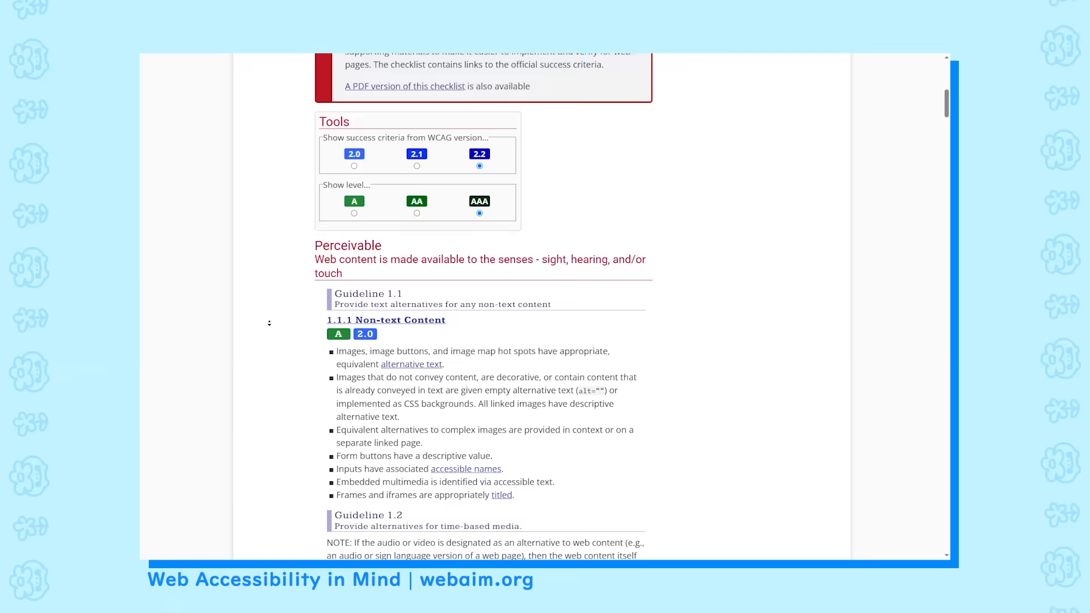
{"action": "scroll", "scroll_direction": "down", "scroll_amount": 3}
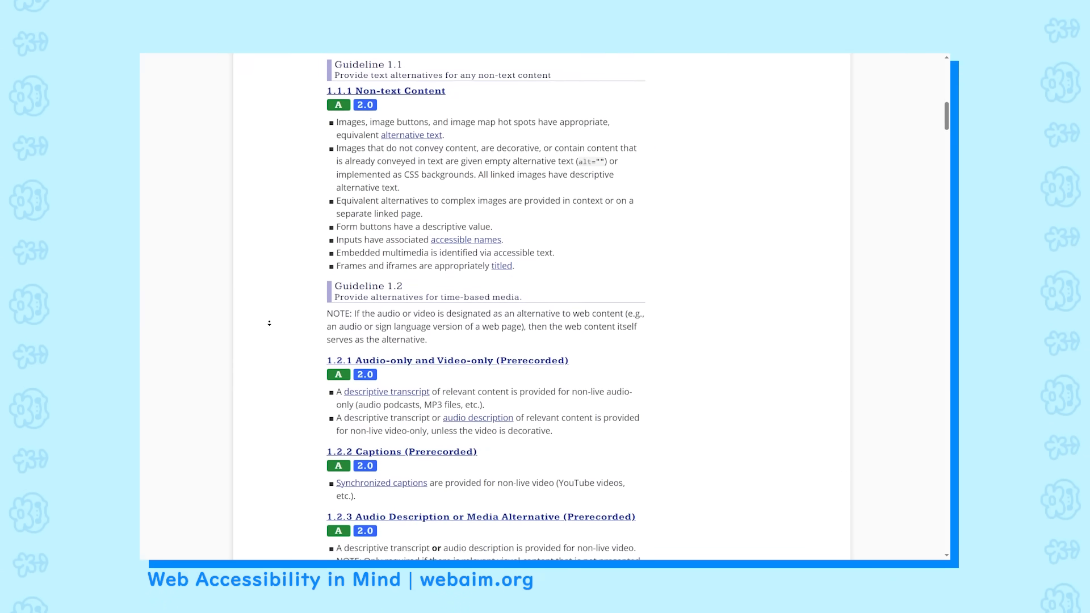
{"action": "scroll", "scroll_direction": "down", "scroll_amount": 3}
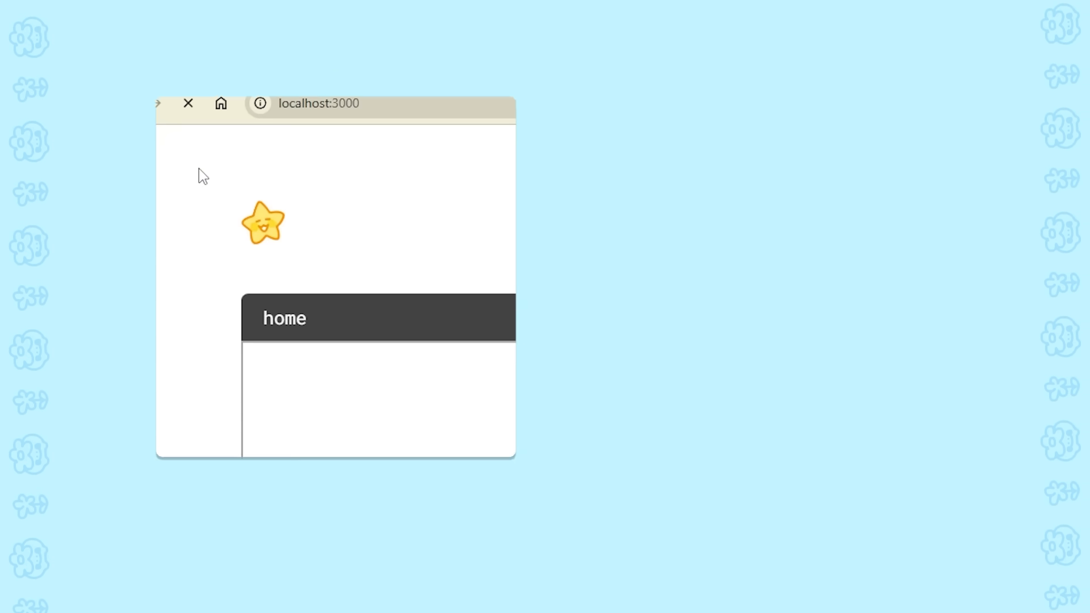
Step: Import the my-portfolio-site Git repository into Vercel for deployment
{"action": "left_click", "coordinate": [187, 103]}
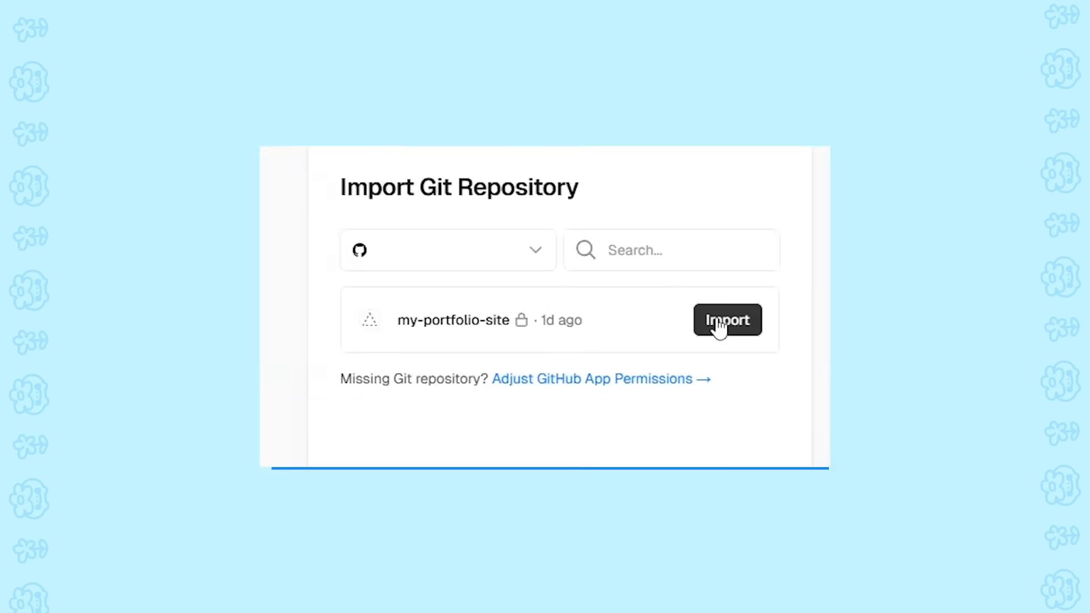
{"action": "left_click", "coordinate": [726, 320]}
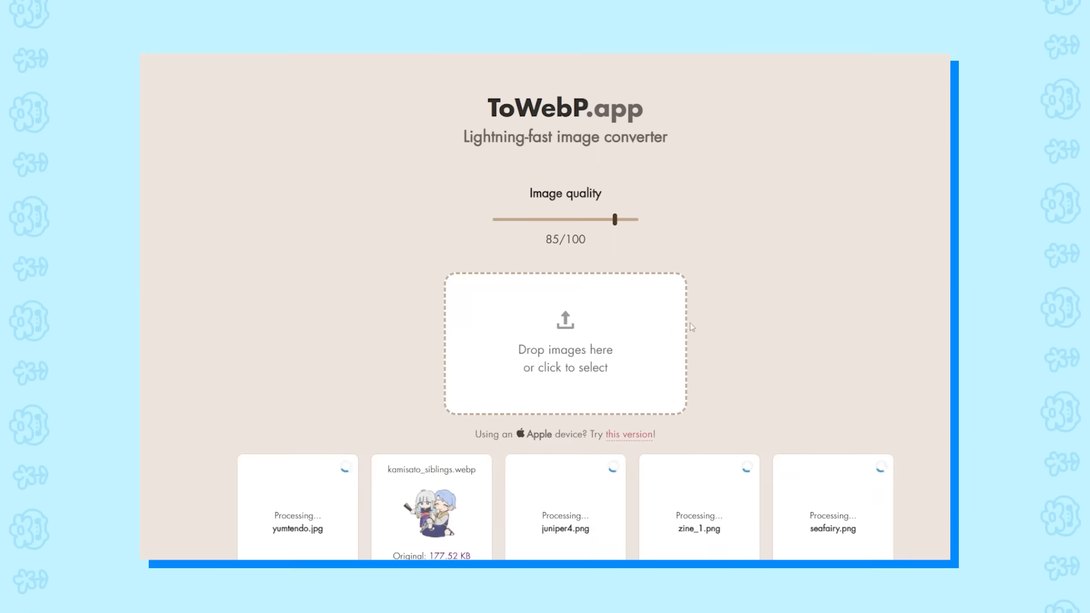
Step: Scroll down the ToWebP.app converter as the images process at 85/100 quality
{"action": "scroll", "scroll_direction": "down", "scroll_amount": 3}
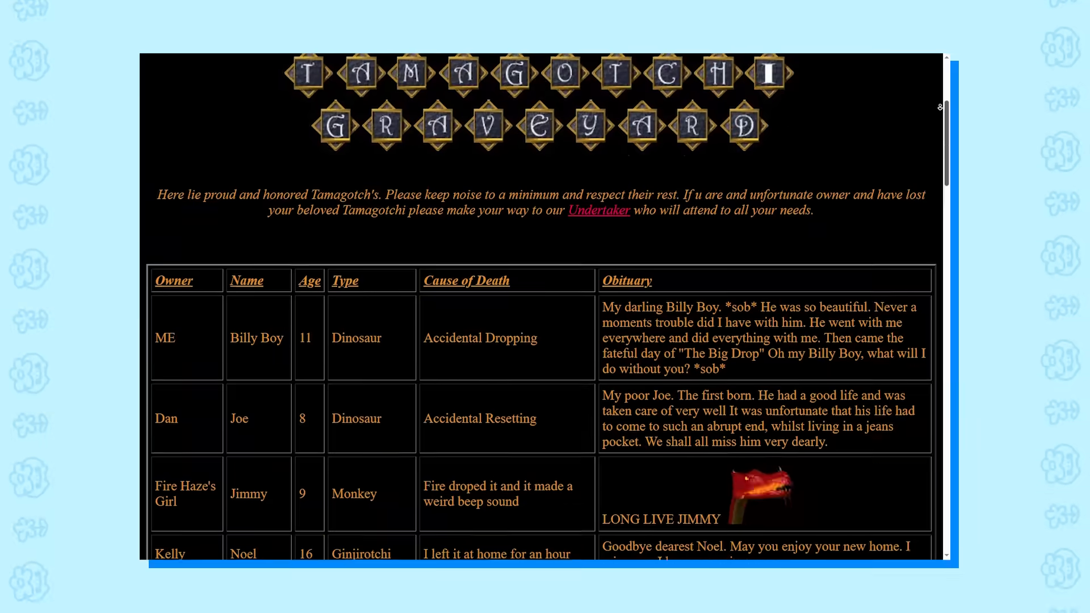
Step: Scroll down the Tamagotchi Graveyard's table of pet obituaries
{"action": "scroll", "scroll_direction": "down", "scroll_amount": 3}
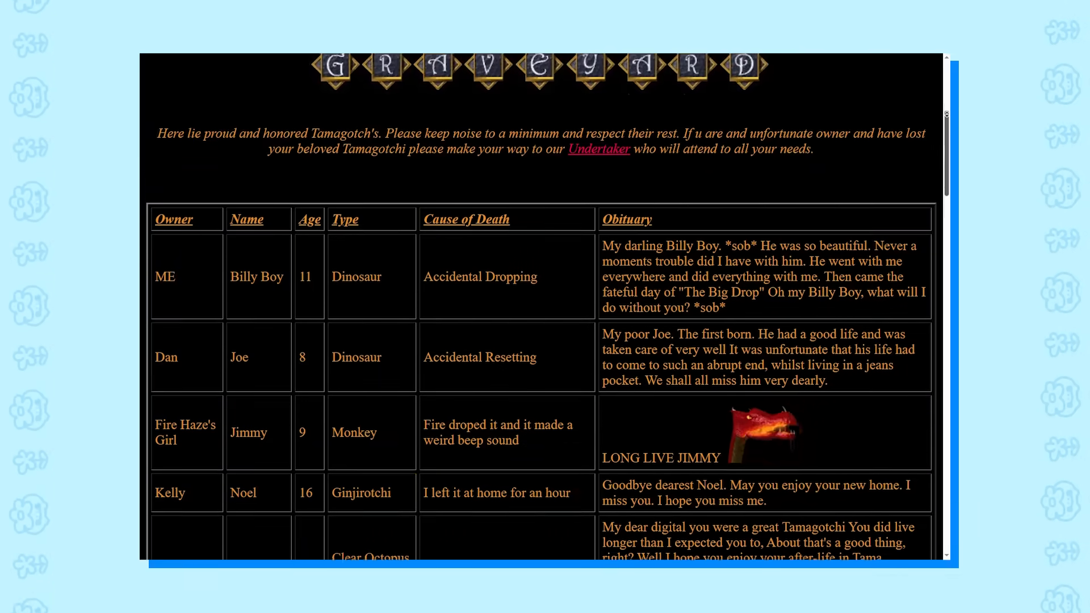
{"action": "scroll", "scroll_direction": "down", "scroll_amount": 3}
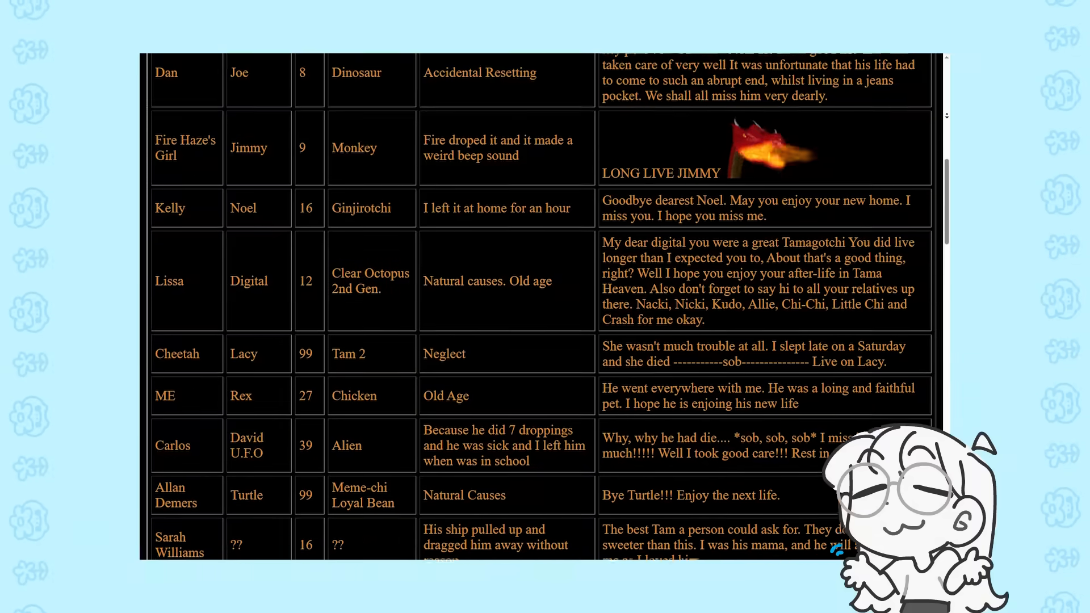
{"action": "scroll", "scroll_direction": "down", "scroll_amount": 3}
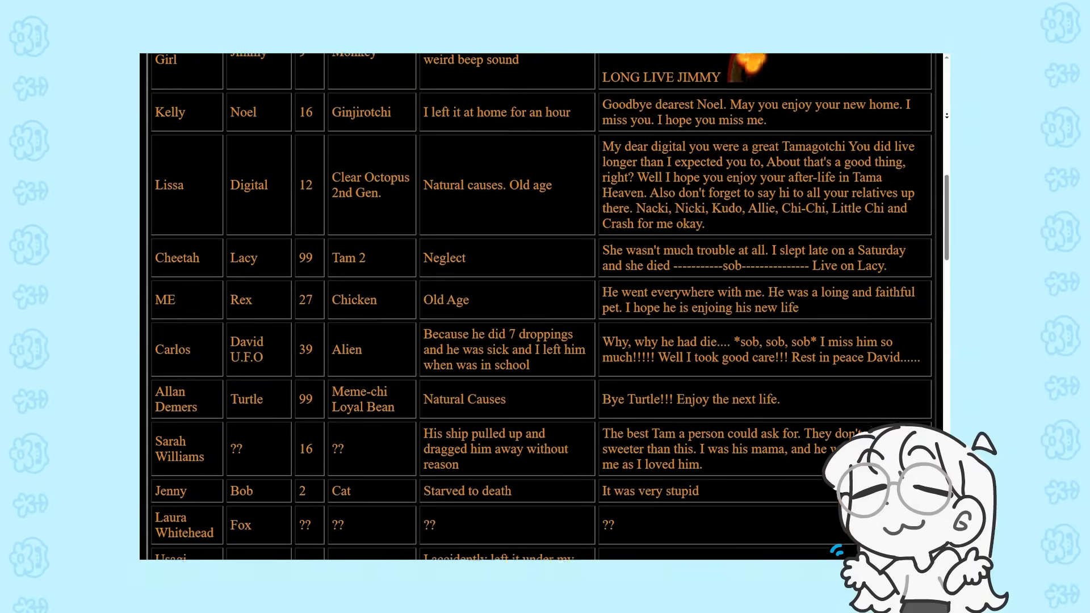
{"action": "scroll", "scroll_direction": "down", "scroll_amount": 3}
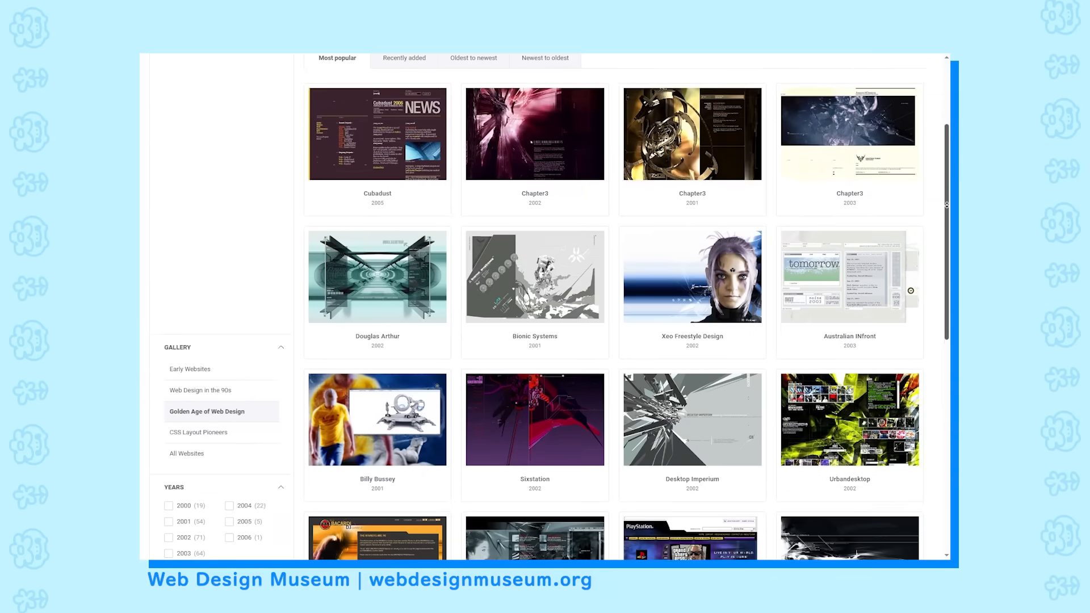
Step: Scroll the 90s gallery and open the GameSpot 1996 entry
{"action": "scroll", "scroll_direction": "down", "scroll_amount": 3}
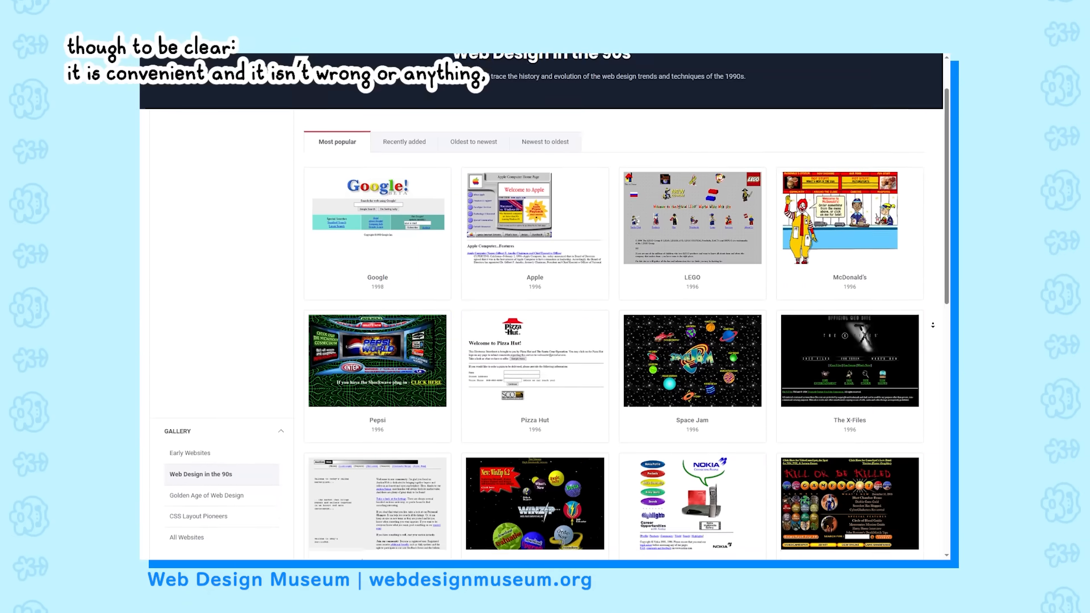
{"action": "scroll", "scroll_direction": "down", "scroll_amount": 3}
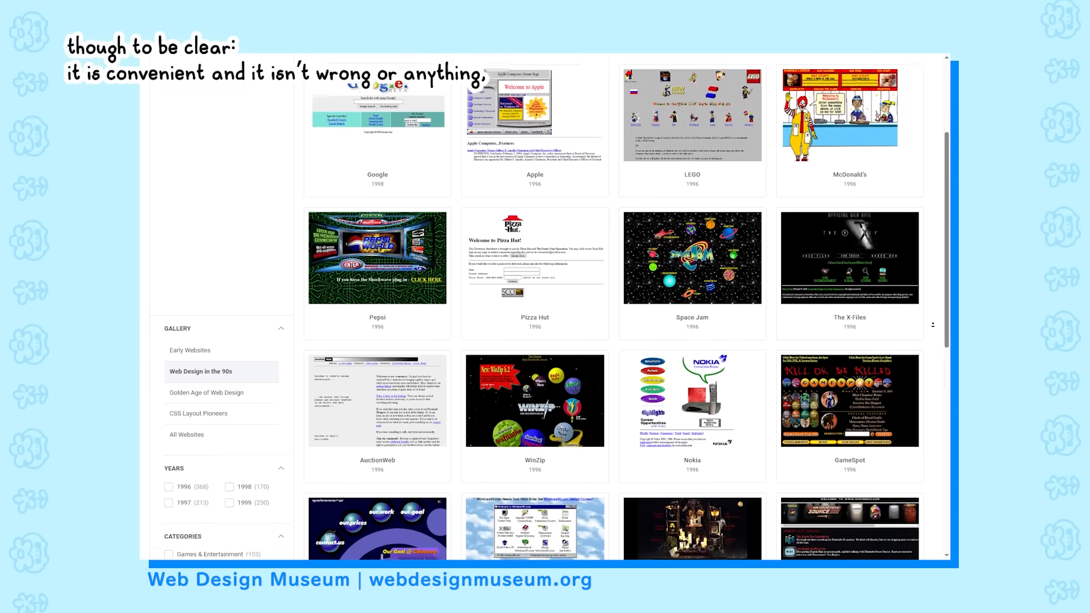
{"action": "scroll", "scroll_direction": "down", "scroll_amount": 3}
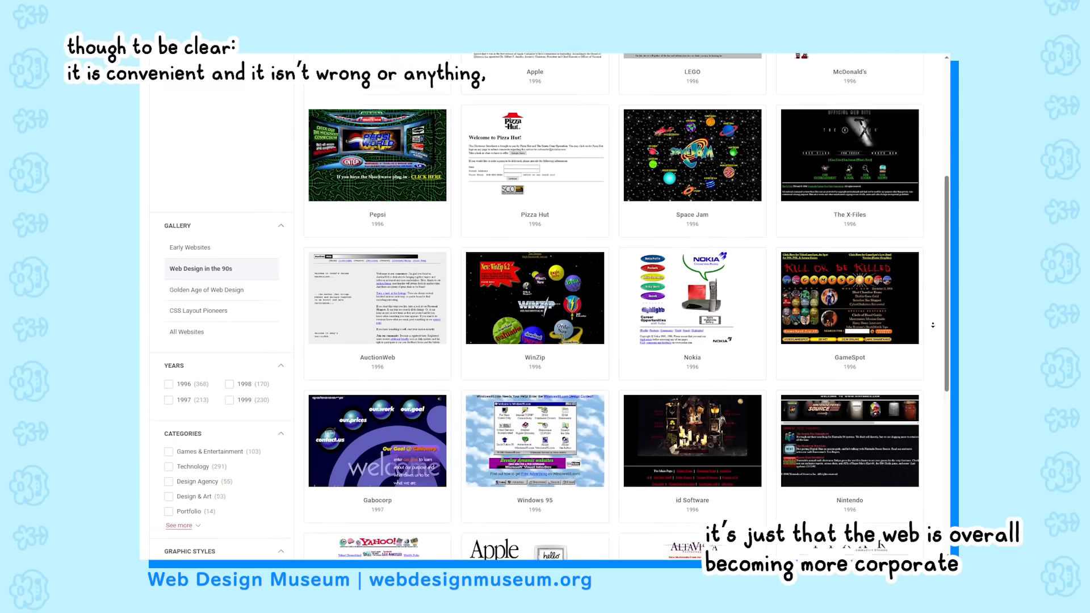
{"action": "scroll", "scroll_direction": "down", "scroll_amount": 3}
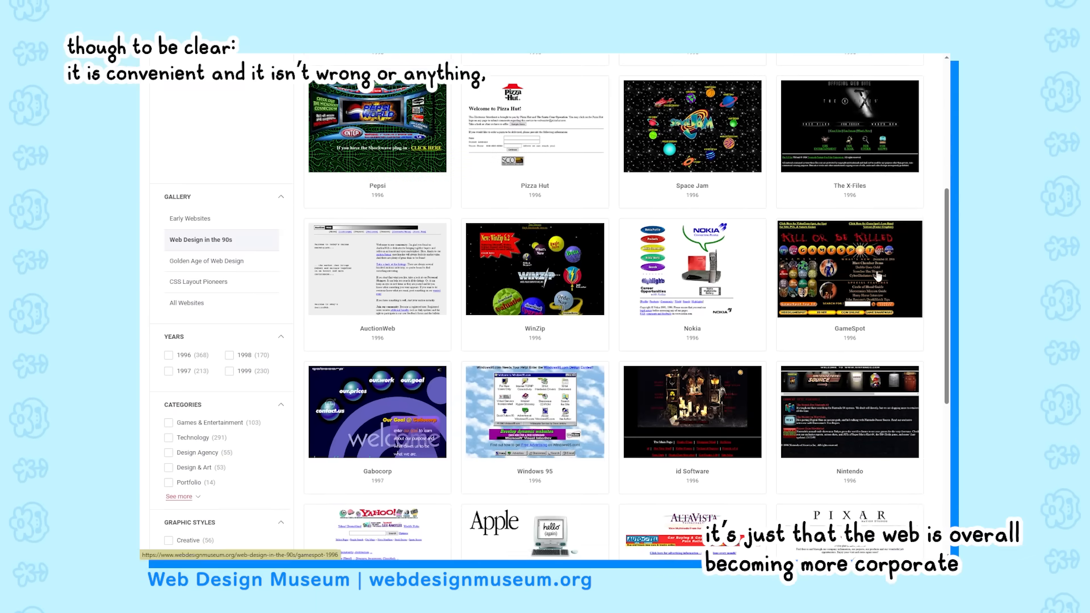
{"action": "left_click", "coordinate": [848, 269]}
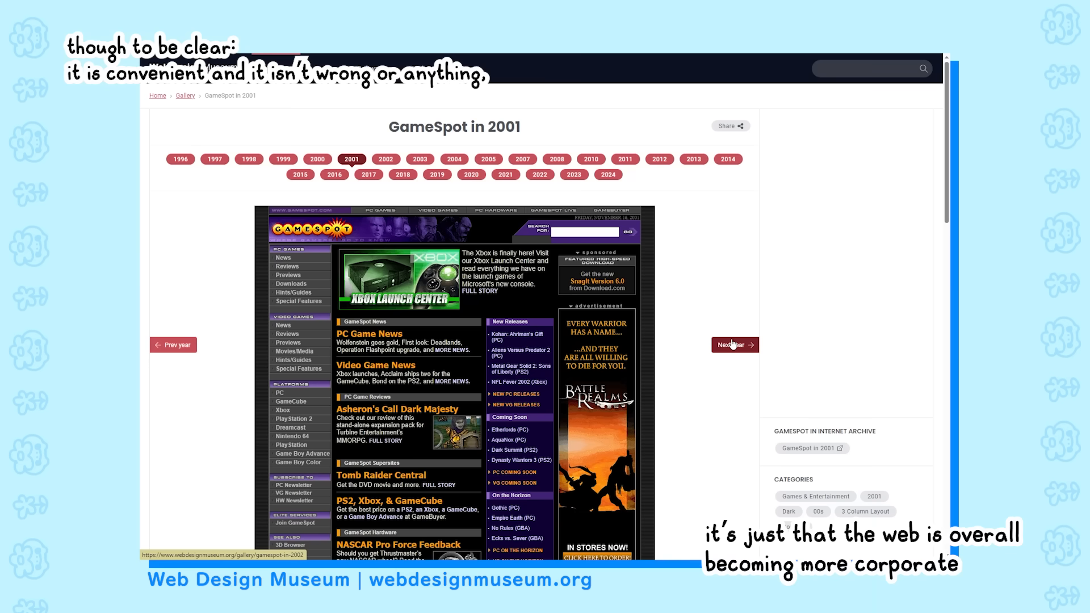
Step: Step GameSpot forward through later years toward its 2023 design
{"action": "left_click", "coordinate": [733, 345]}
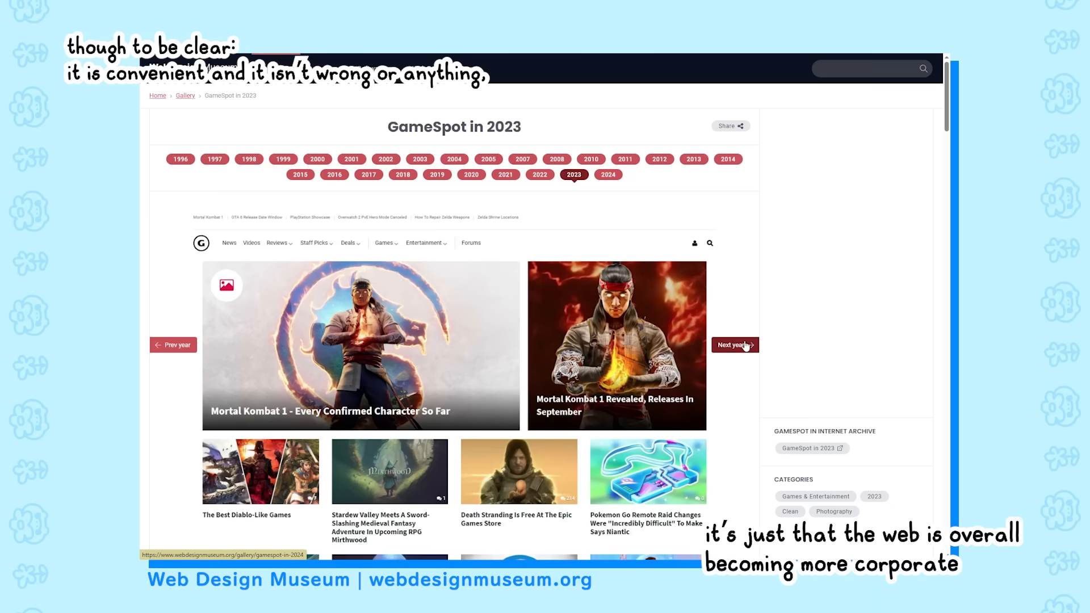
{"action": "left_click", "coordinate": [734, 345]}
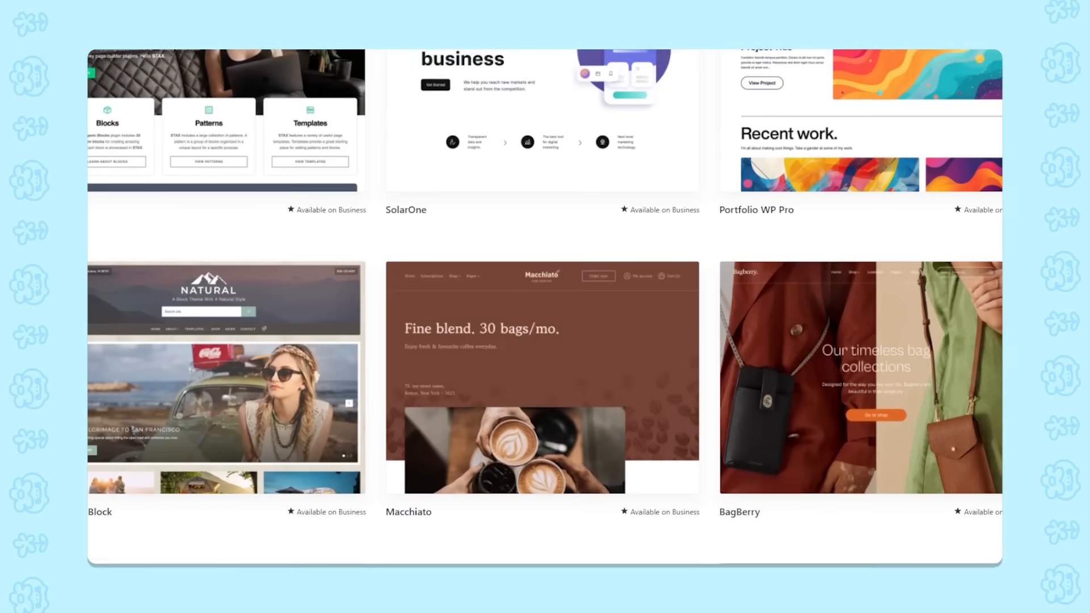
Step: Scroll down the templates gallery past SolarOne, Macchiato and BagBerry thumbnails
{"action": "scroll", "scroll_direction": "down", "scroll_amount": 3}
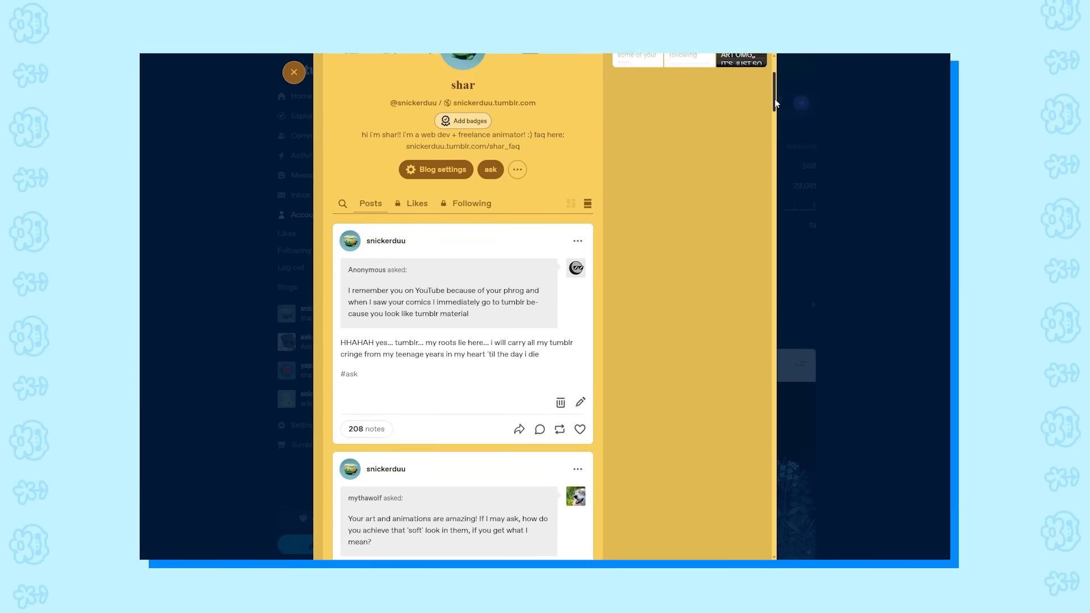
Step: Scroll through shar's answered ask posts, then view the archived Creatures of the Sea Geocities page
{"action": "scroll", "scroll_direction": "down", "scroll_amount": 3}
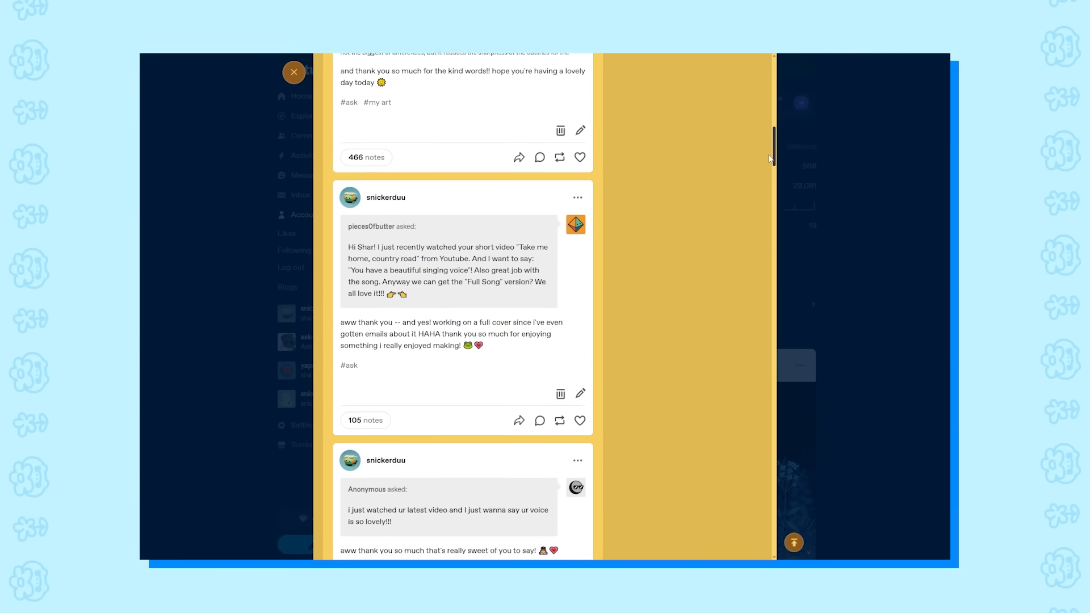
{"action": "scroll", "scroll_direction": "down", "scroll_amount": 3}
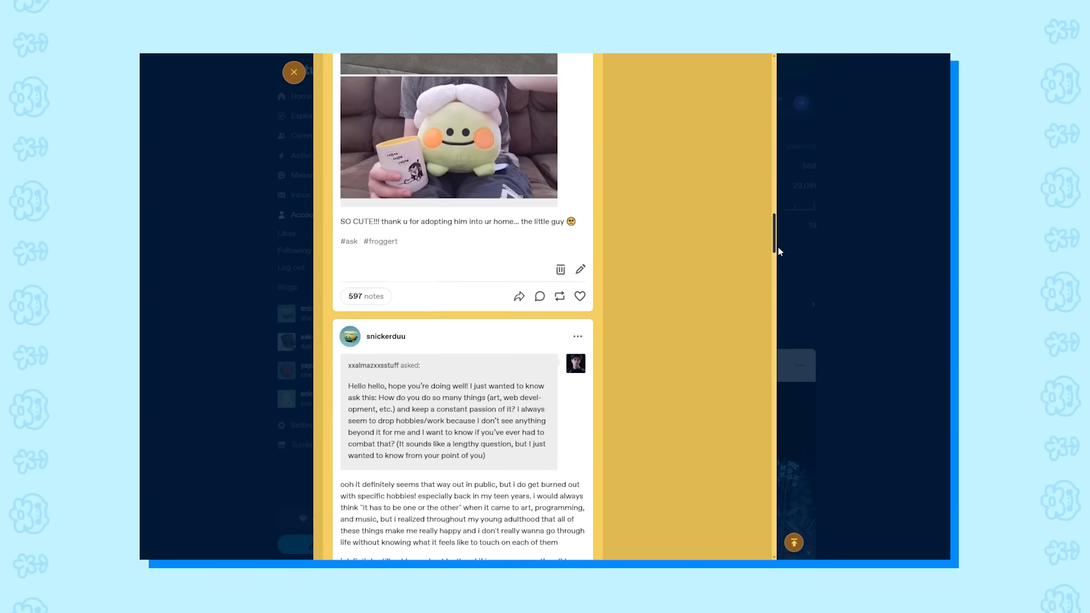
{"action": "left_click", "coordinate": [293, 71]}
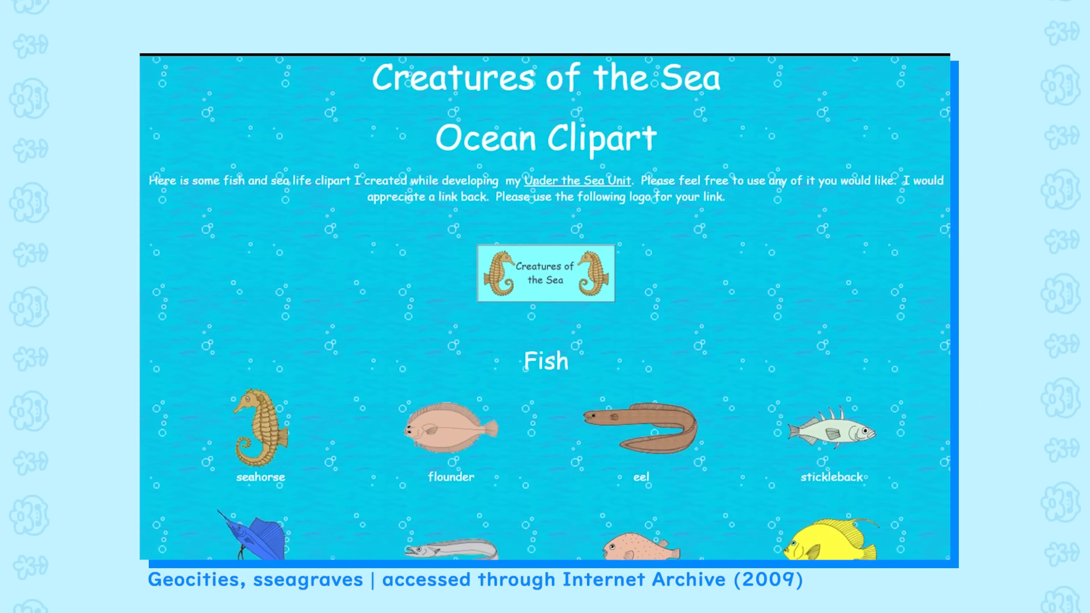
{"action": "scroll", "scroll_direction": "down", "scroll_amount": 3}
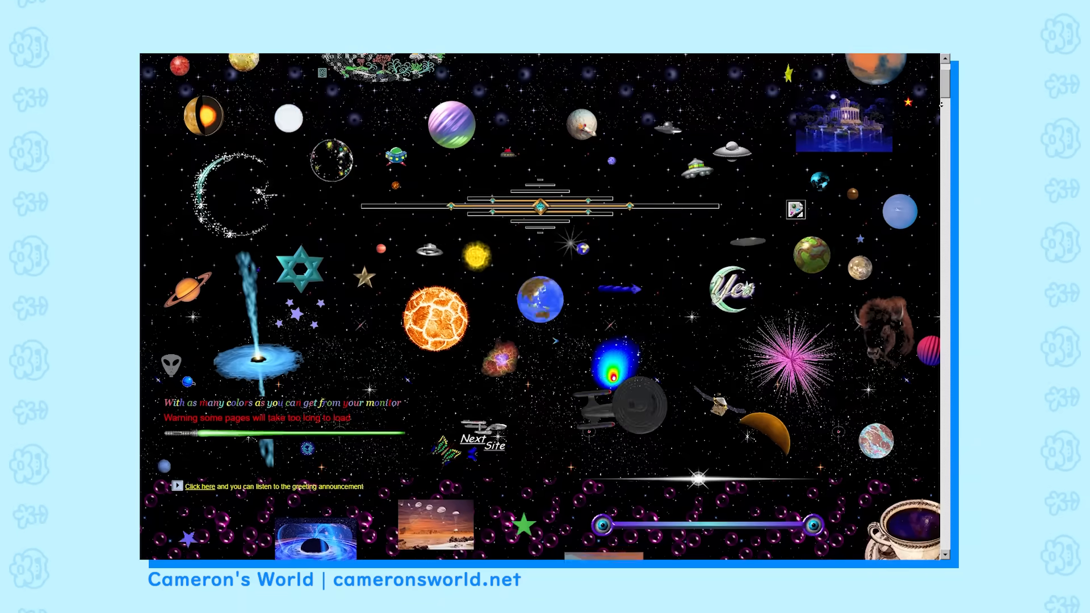
Step: Scroll down through Cameron's World collage of retro personal homepage sections
{"action": "scroll", "scroll_direction": "down", "scroll_amount": 3}
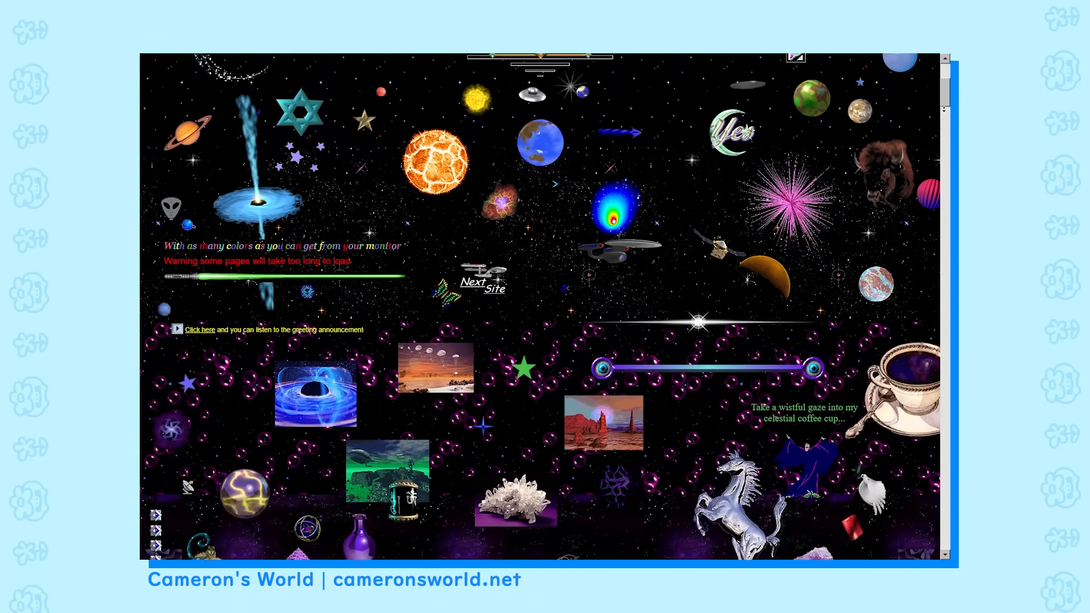
{"action": "scroll", "scroll_direction": "down", "scroll_amount": 3}
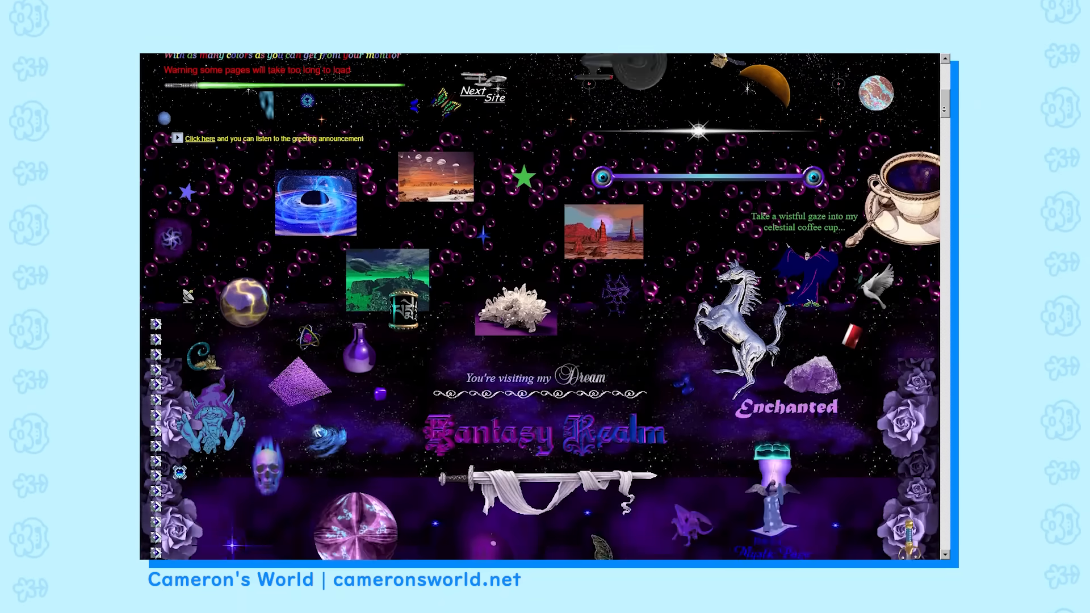
{"action": "scroll", "scroll_direction": "down", "scroll_amount": 3}
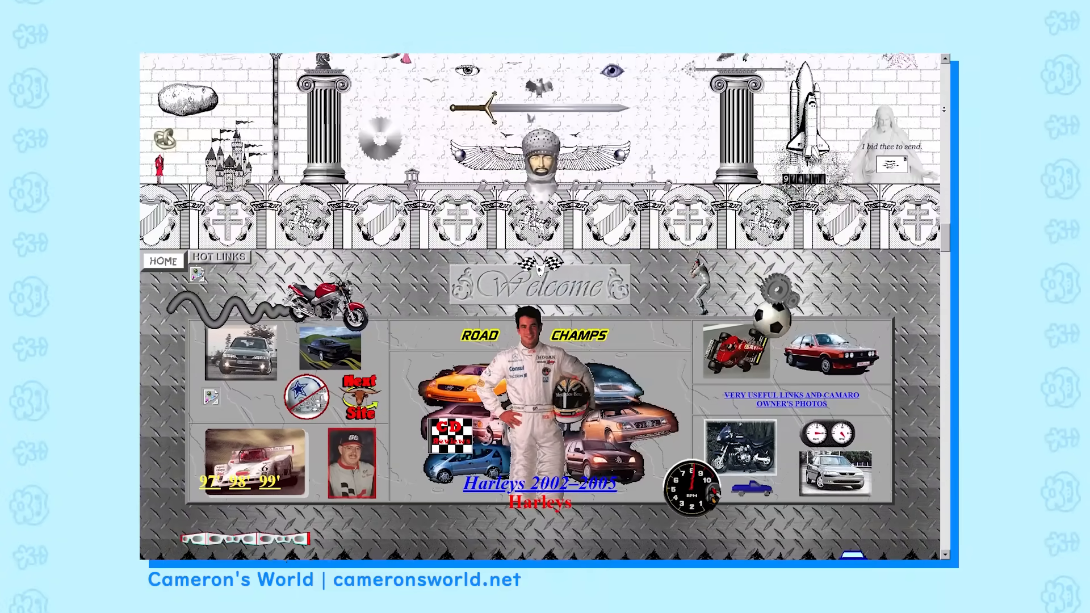
{"action": "scroll", "scroll_direction": "down", "scroll_amount": 3}
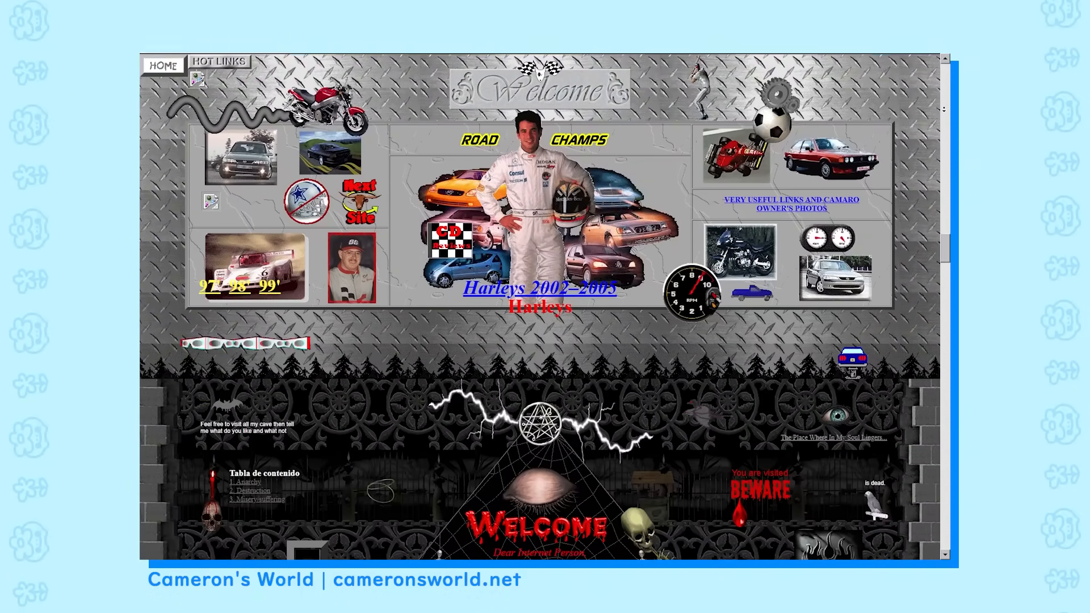
{"action": "scroll", "scroll_direction": "down", "scroll_amount": 3}
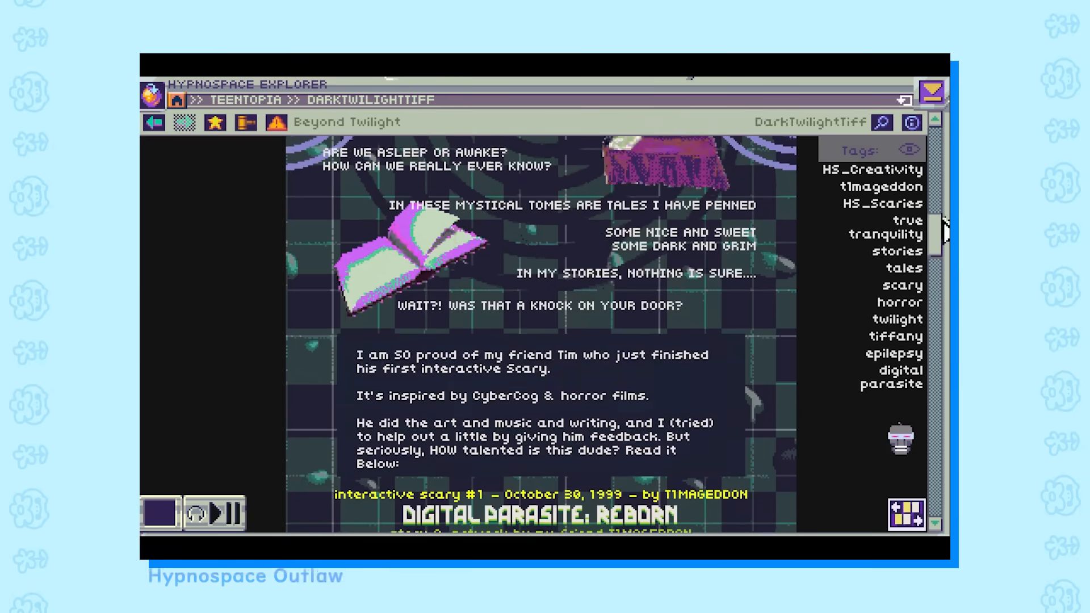
Step: Scroll the Beyond Twilight Teentopia page, then the retro Life Enhancement site
{"action": "scroll", "scroll_direction": "down", "scroll_amount": 3}
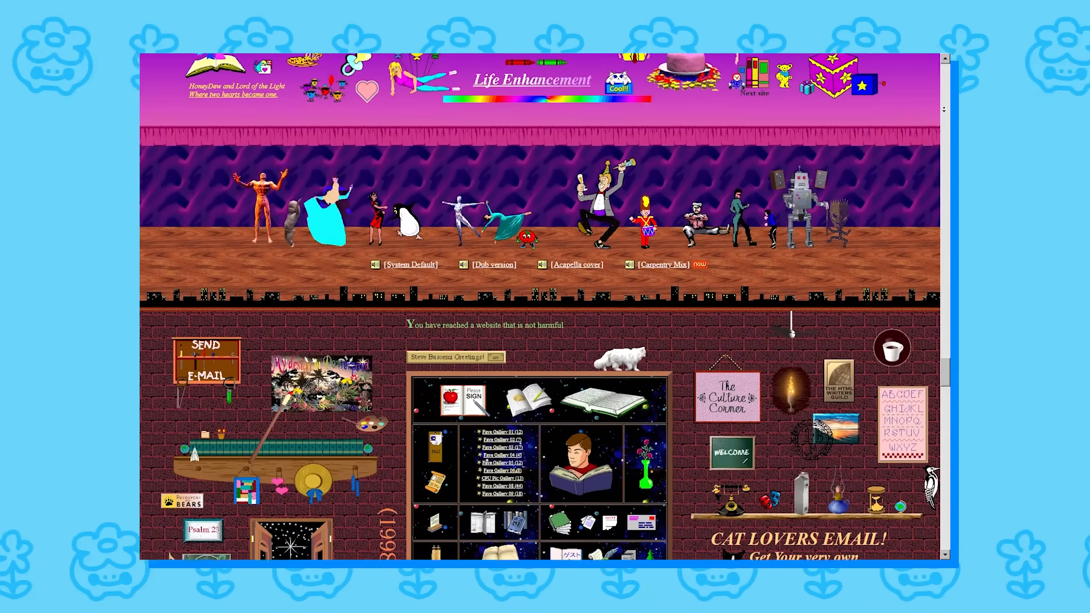
{"action": "scroll", "scroll_direction": "down", "scroll_amount": 3}
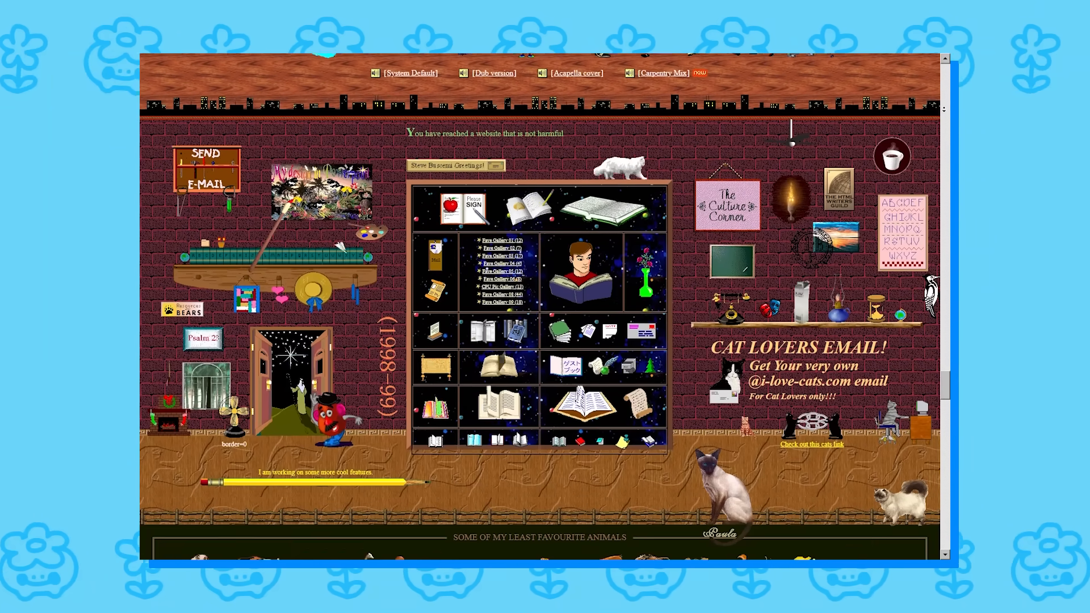